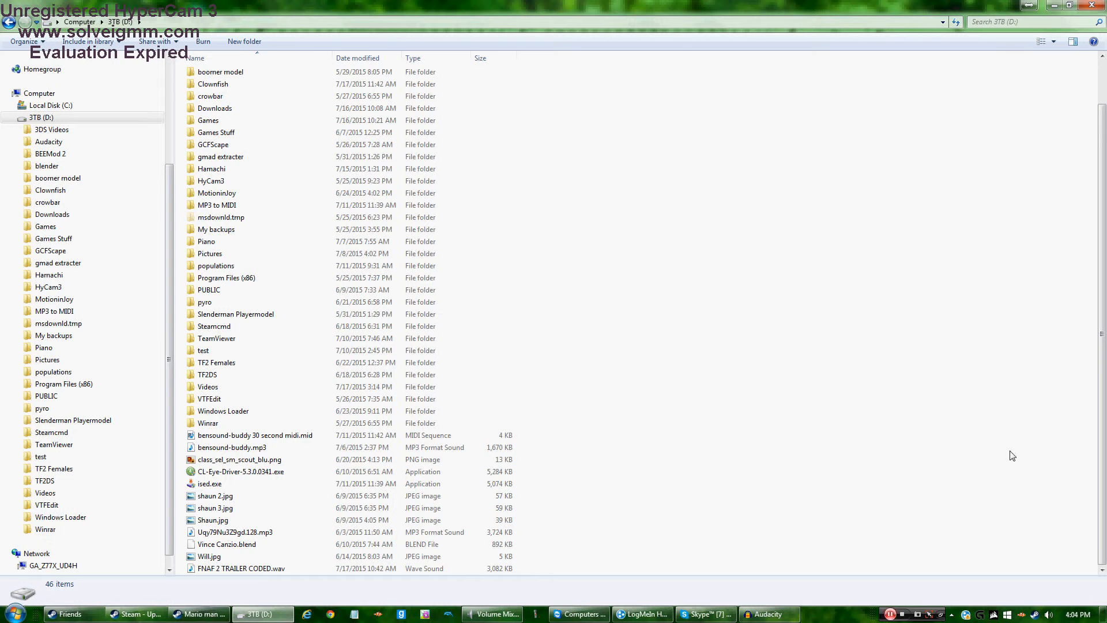
Check the volume mixer and Audacity, then select FNAF 2 TRAILER CODED.wav in the drive folder.
{"action": "left_click", "coordinate": [492, 614]}
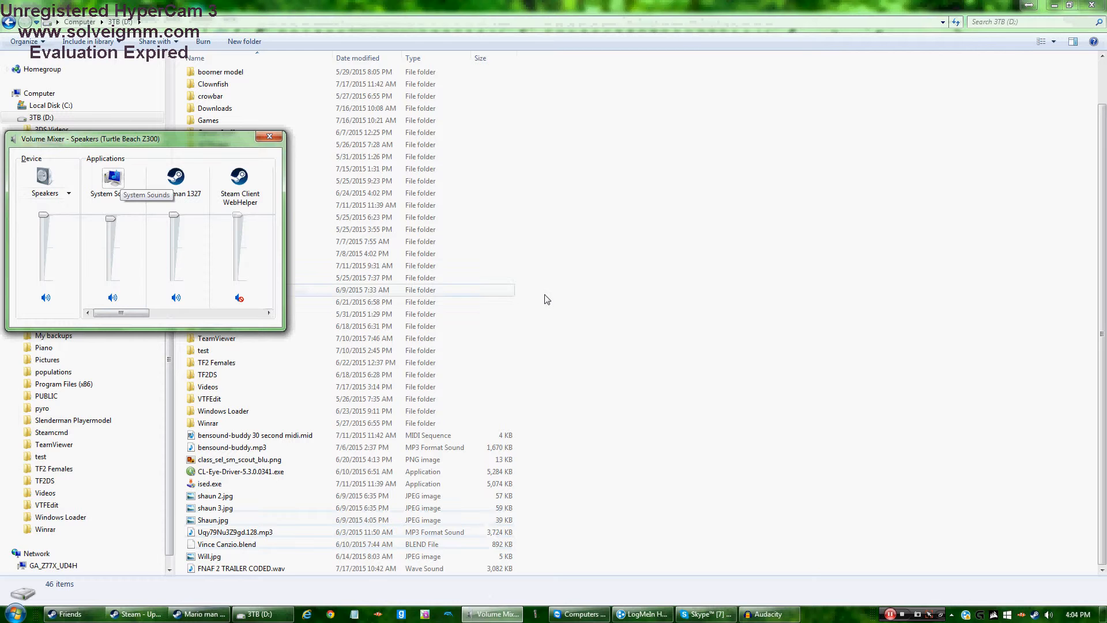
{"action": "left_click", "coordinate": [767, 613]}
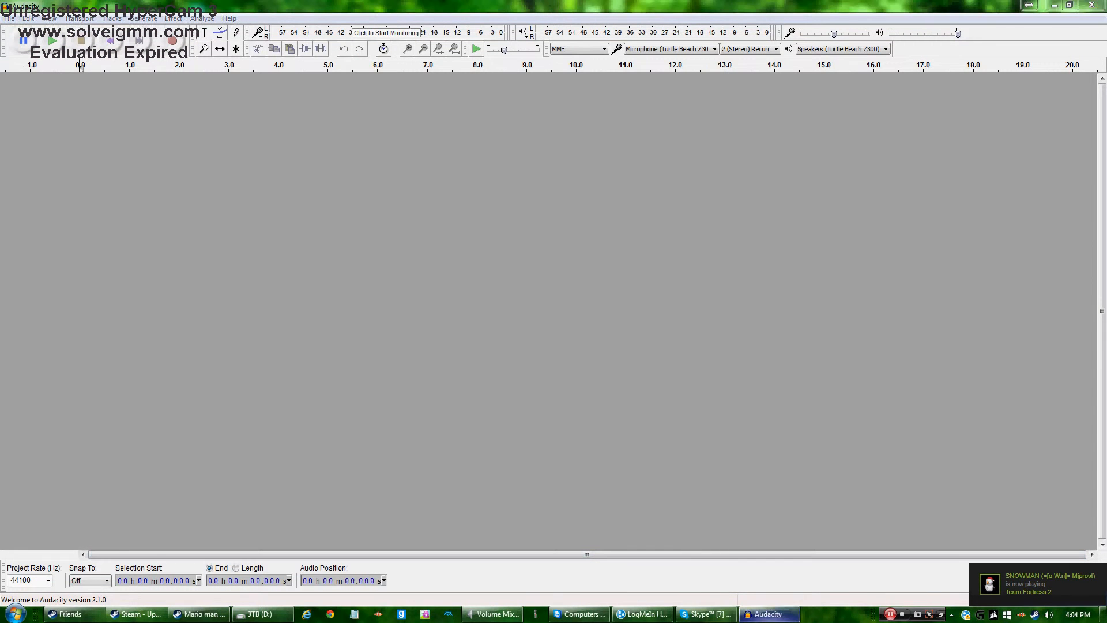
{"action": "left_click", "coordinate": [262, 614]}
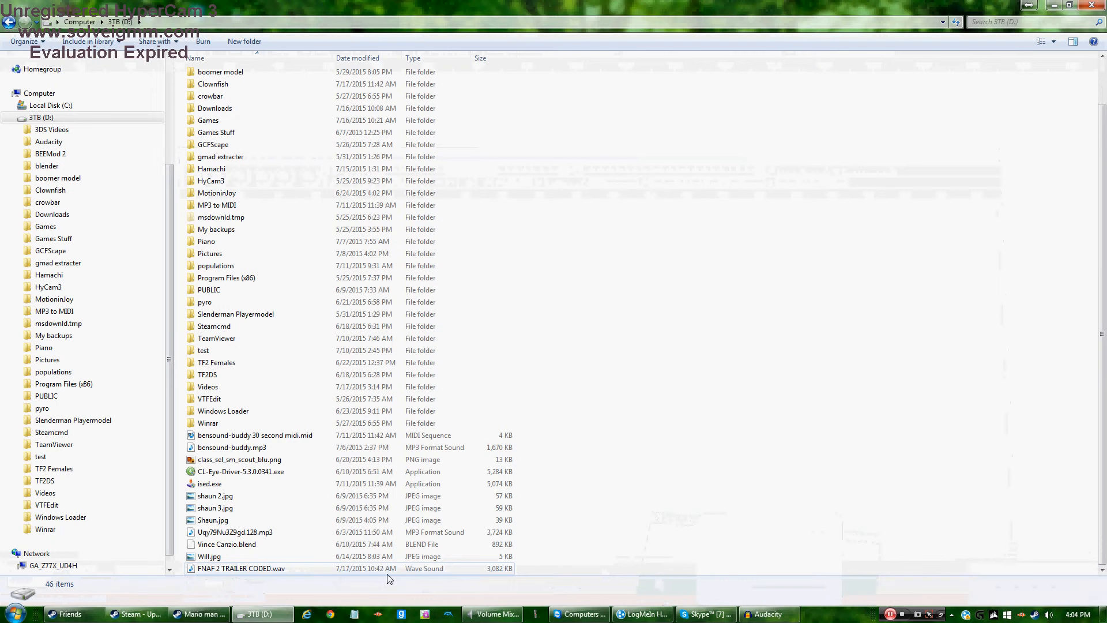
{"action": "left_click", "coordinate": [241, 569]}
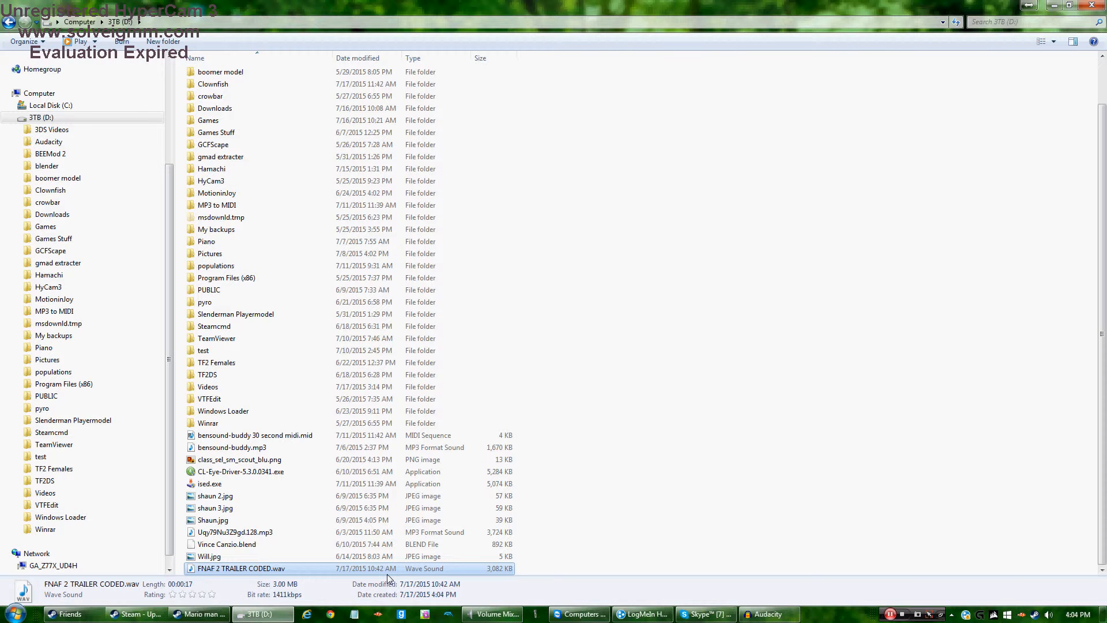
Play FNAF 2 TRAILER CODED.wav in Media Player, pausing, resuming and restarting it.
{"action": "double_click", "coordinate": [239, 567]}
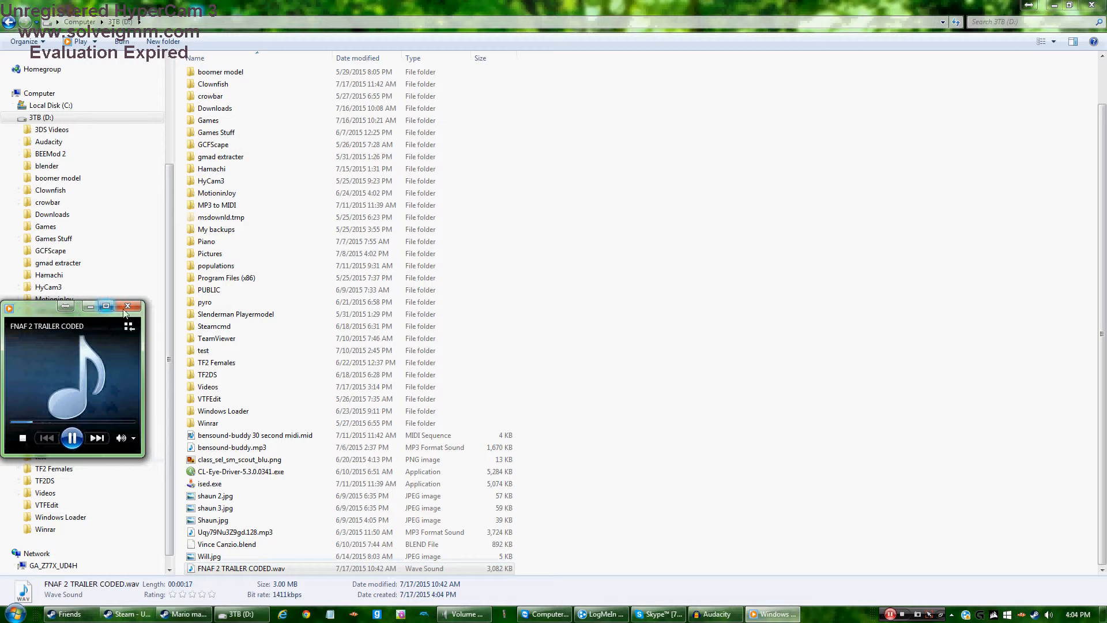
{"action": "mouse_move", "coordinate": [128, 307]}
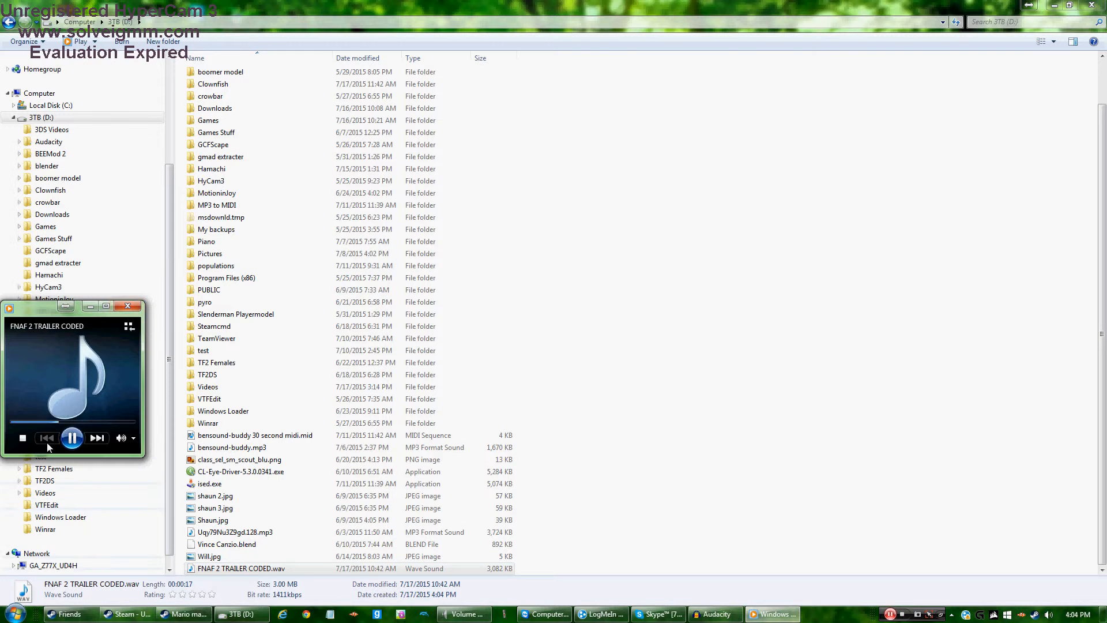
{"action": "left_click", "coordinate": [72, 438]}
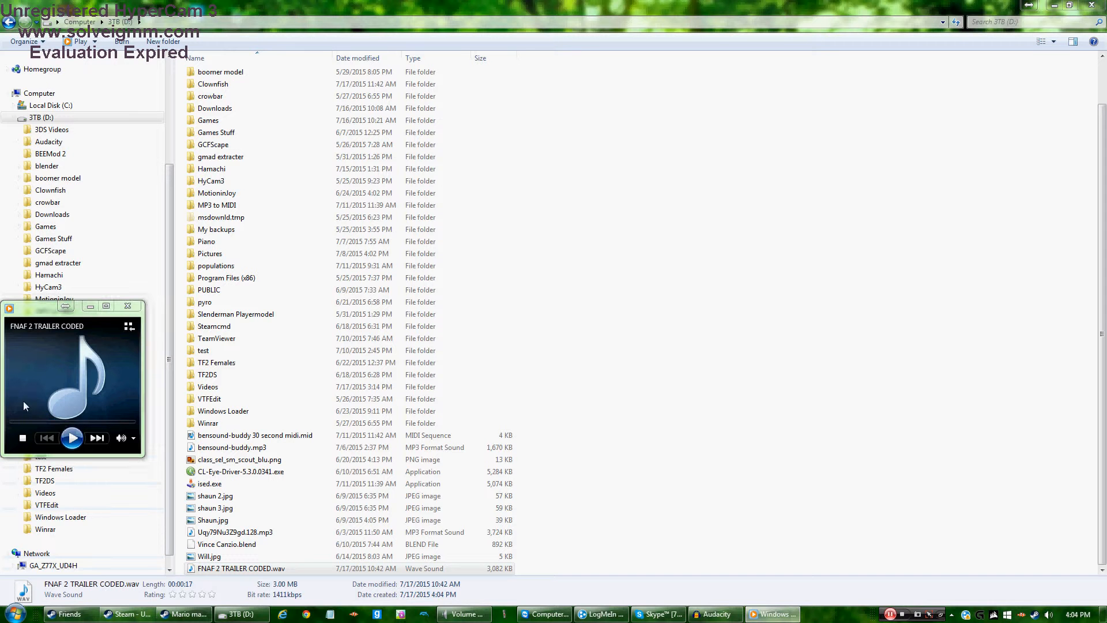
{"action": "left_click", "coordinate": [71, 438]}
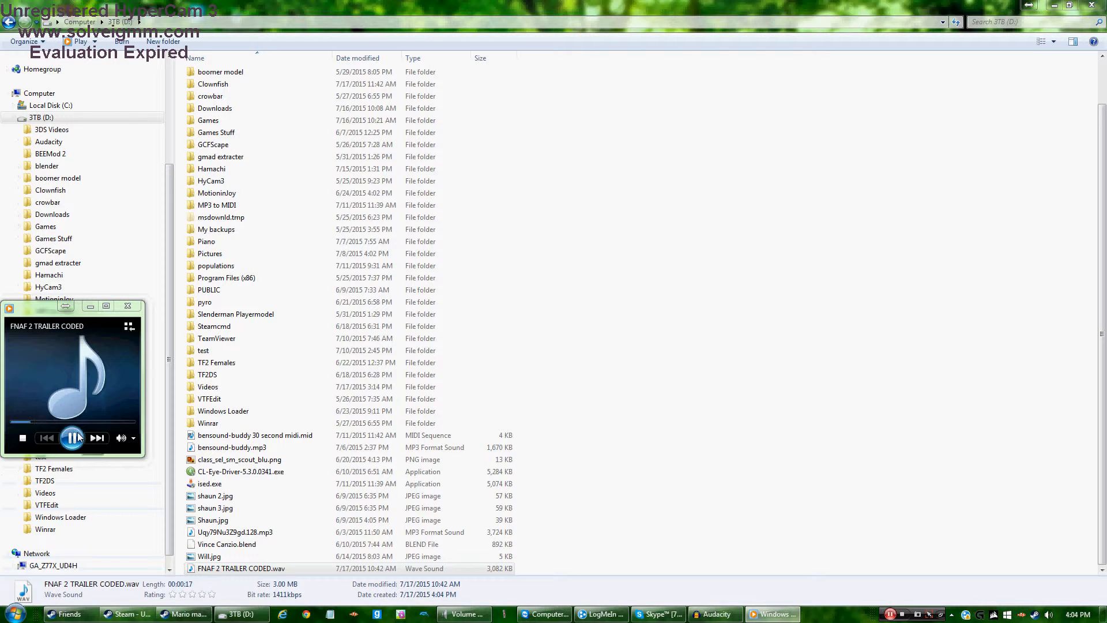
{"action": "mouse_move", "coordinate": [73, 438]}
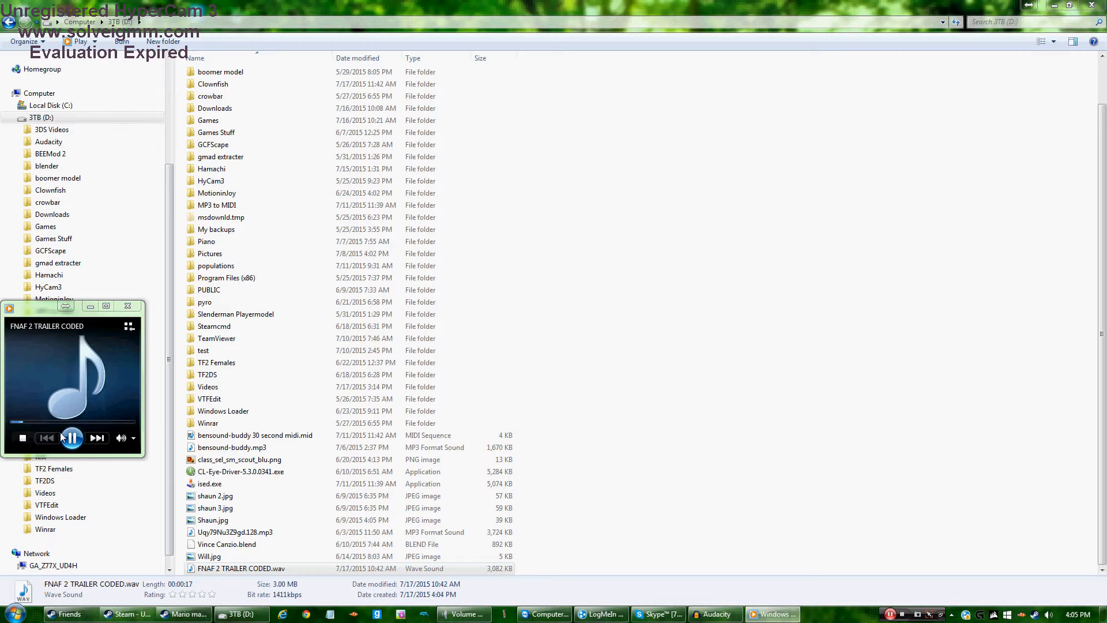
{"action": "left_click", "coordinate": [71, 437]}
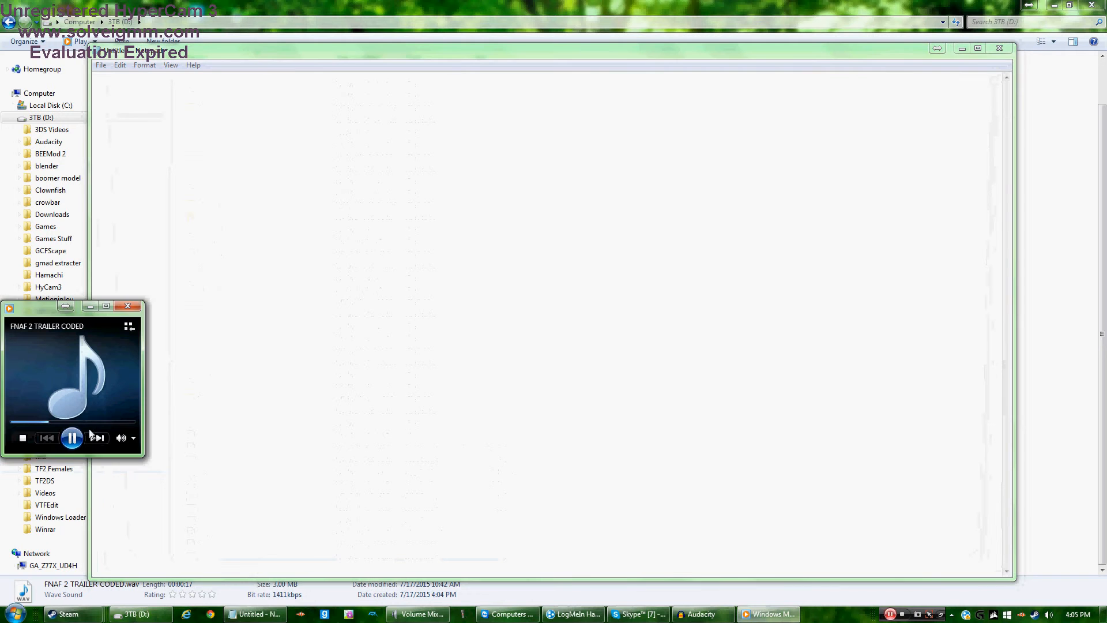
Type the first lyrics, "bunch of bridges falling down", into the note.
{"action": "left_click", "coordinate": [72, 437]}
{"action": "type", "text": "b"}
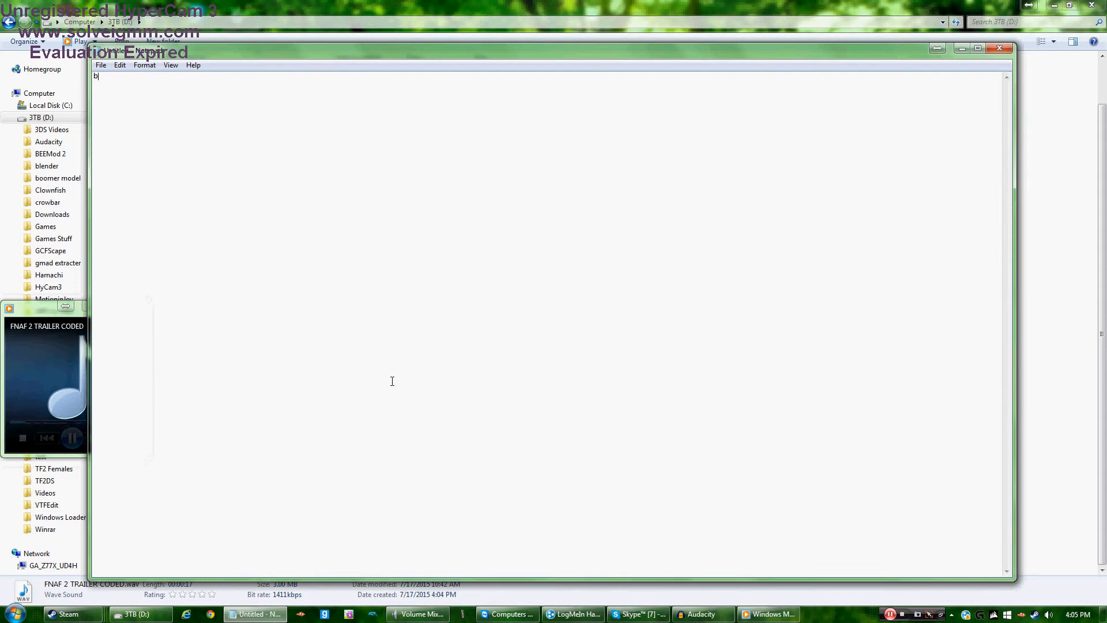
{"action": "type", "text": "unch"}
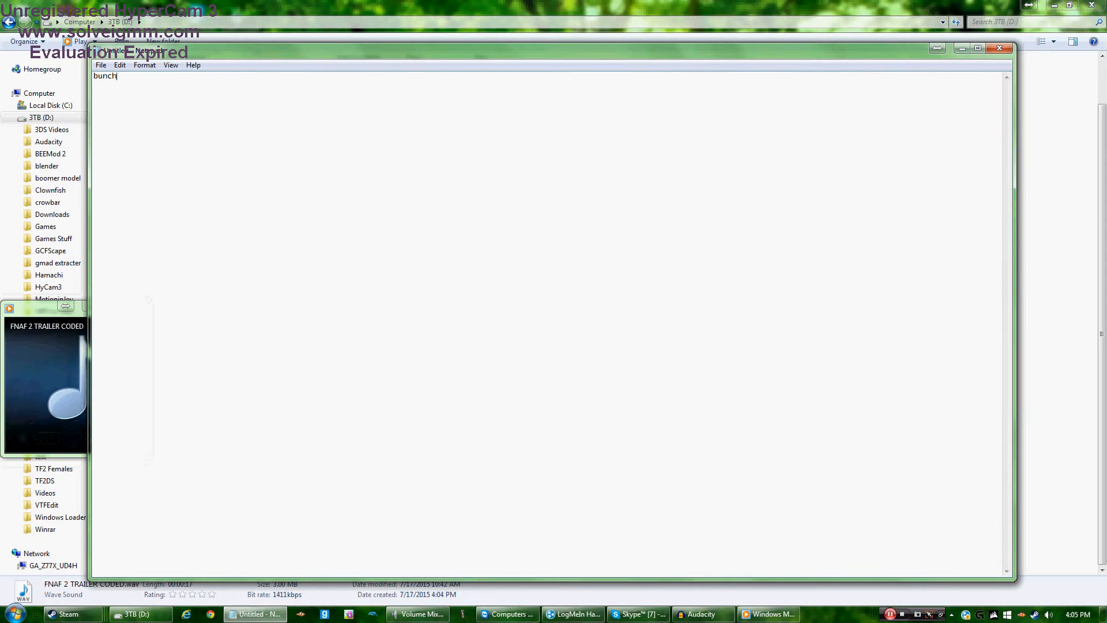
{"action": "type", "text": "of bridge"}
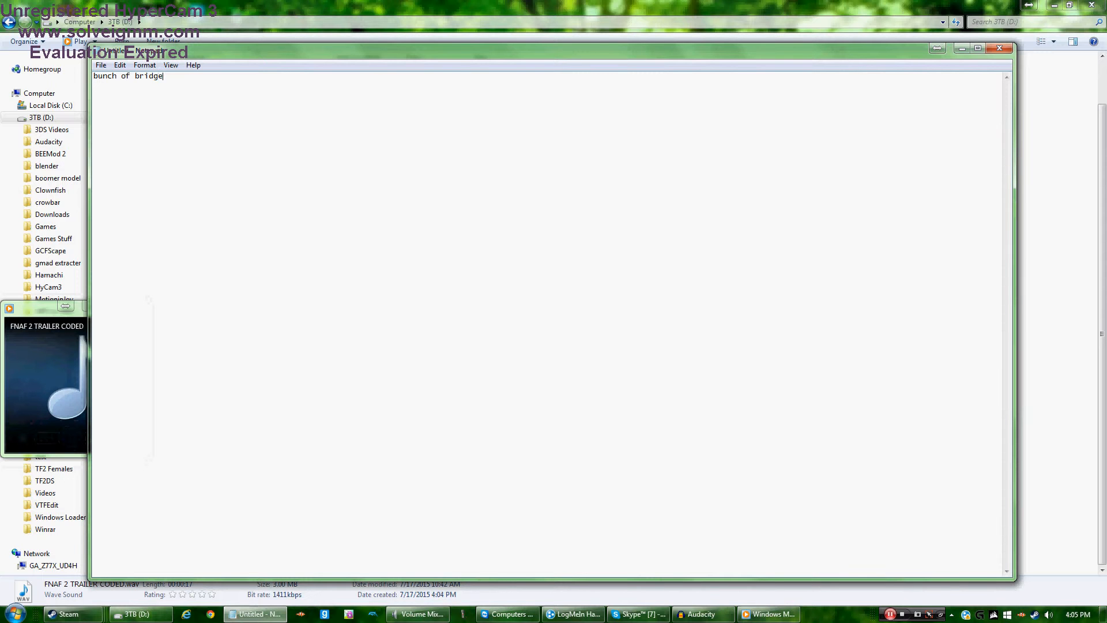
{"action": "type", "text": "s falling"}
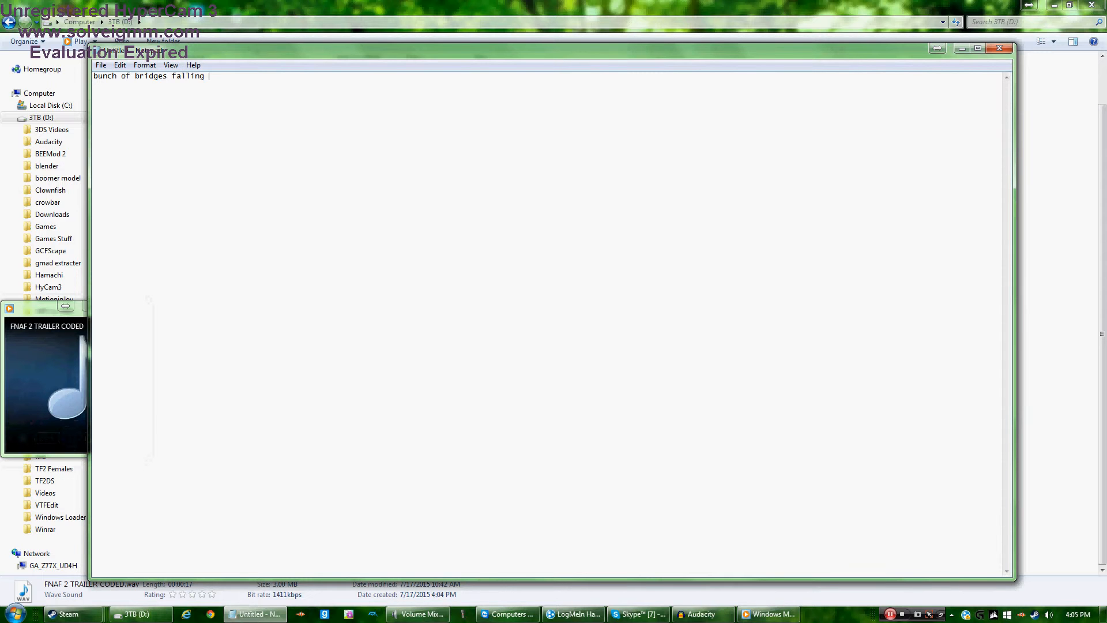
{"action": "type", "text": "down"}
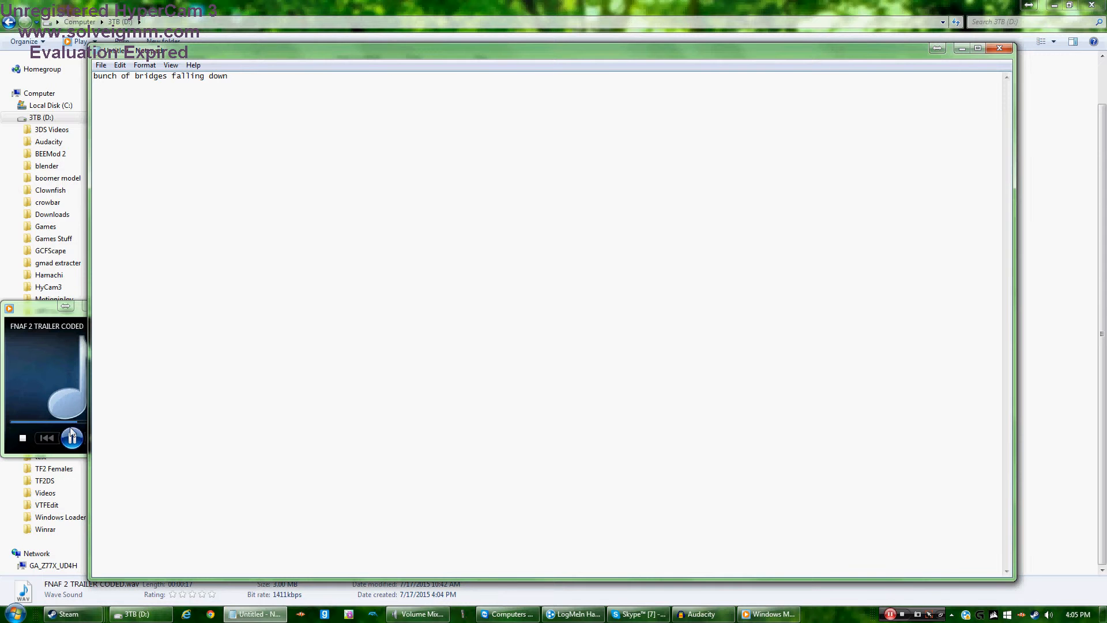
{"action": "left_click", "coordinate": [72, 437]}
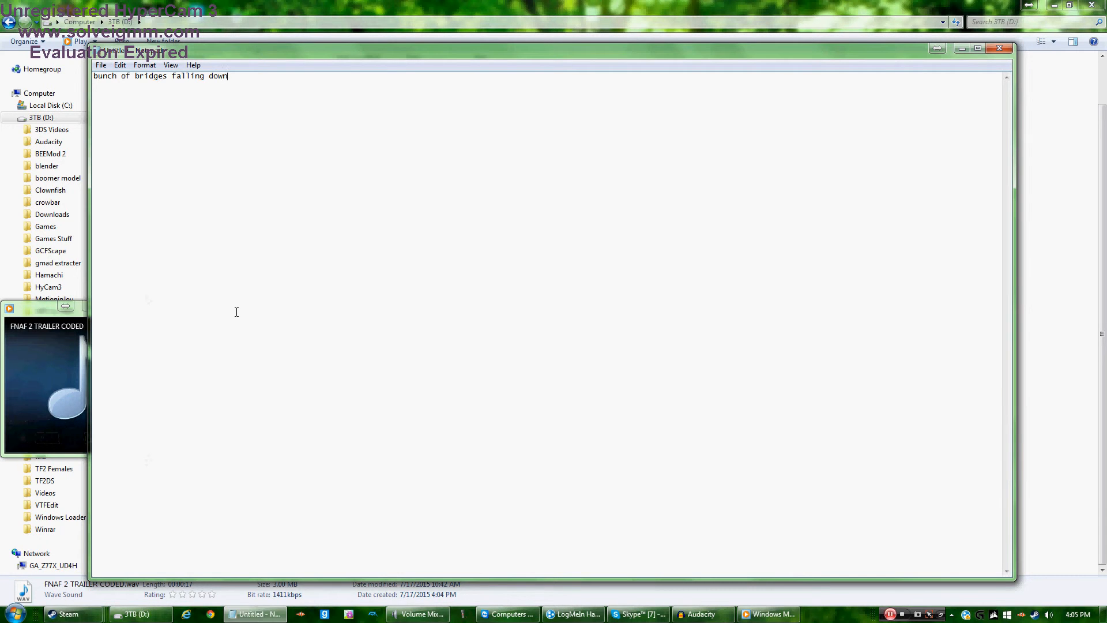
Continue the line with "falling down falling down thun of bridges mike can waity".
{"action": "type", "text": "falling down f"}
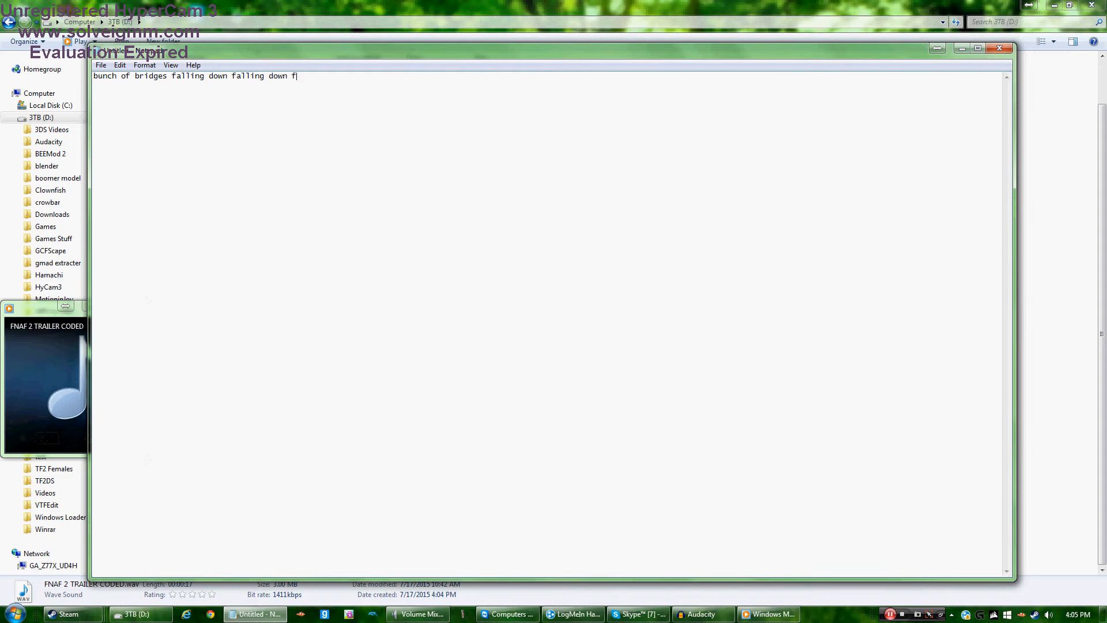
{"action": "type", "text": "alling down"}
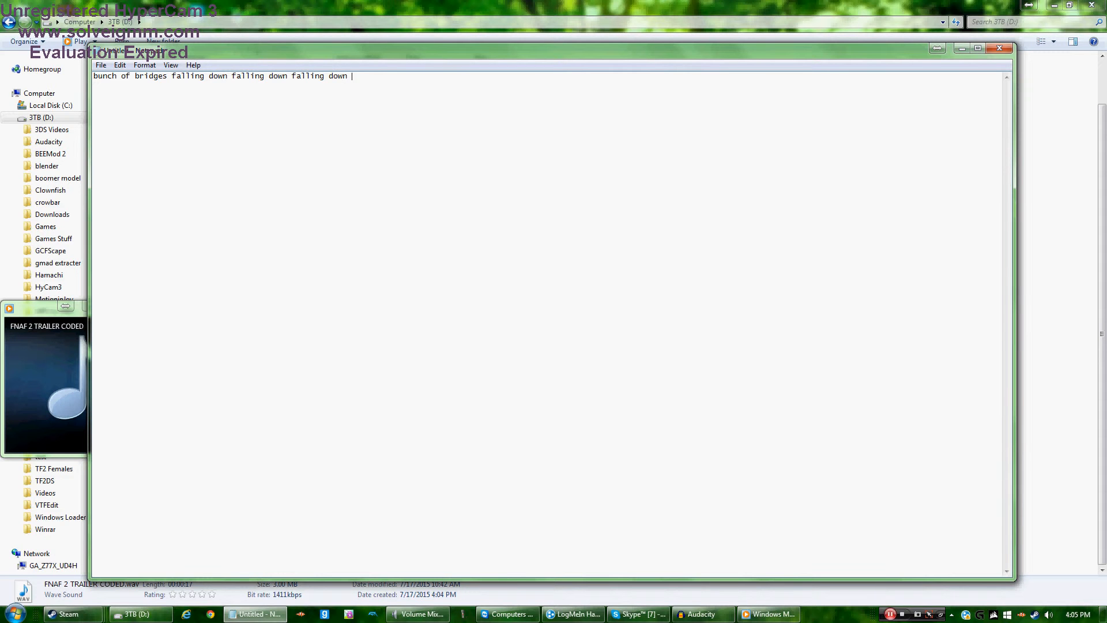
{"action": "type", "text": "thun"}
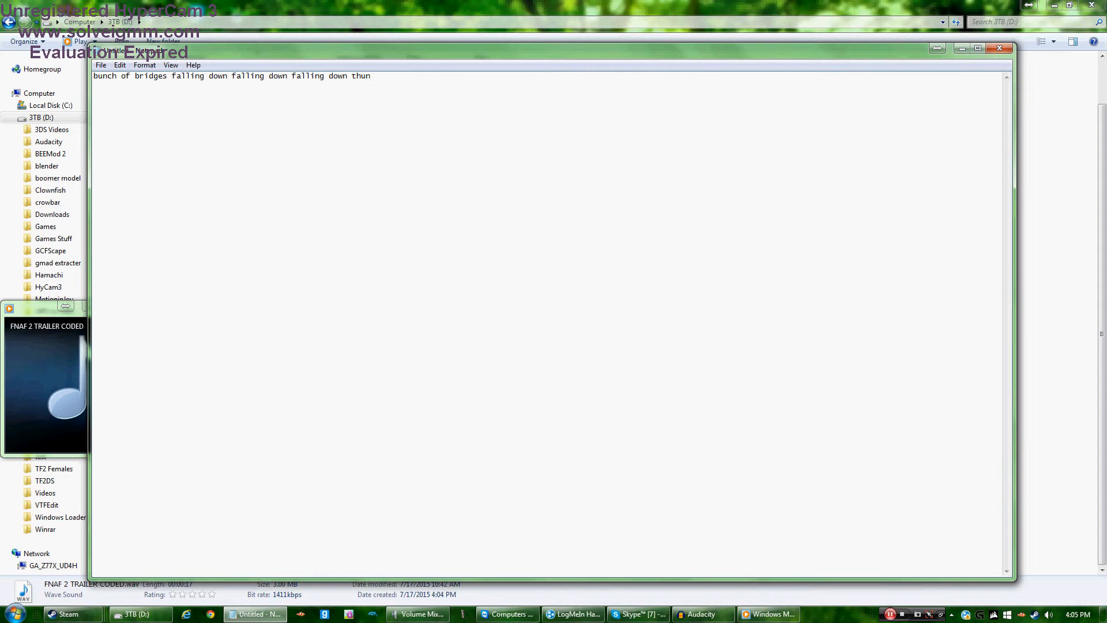
{"action": "type", "text": "of bridges"}
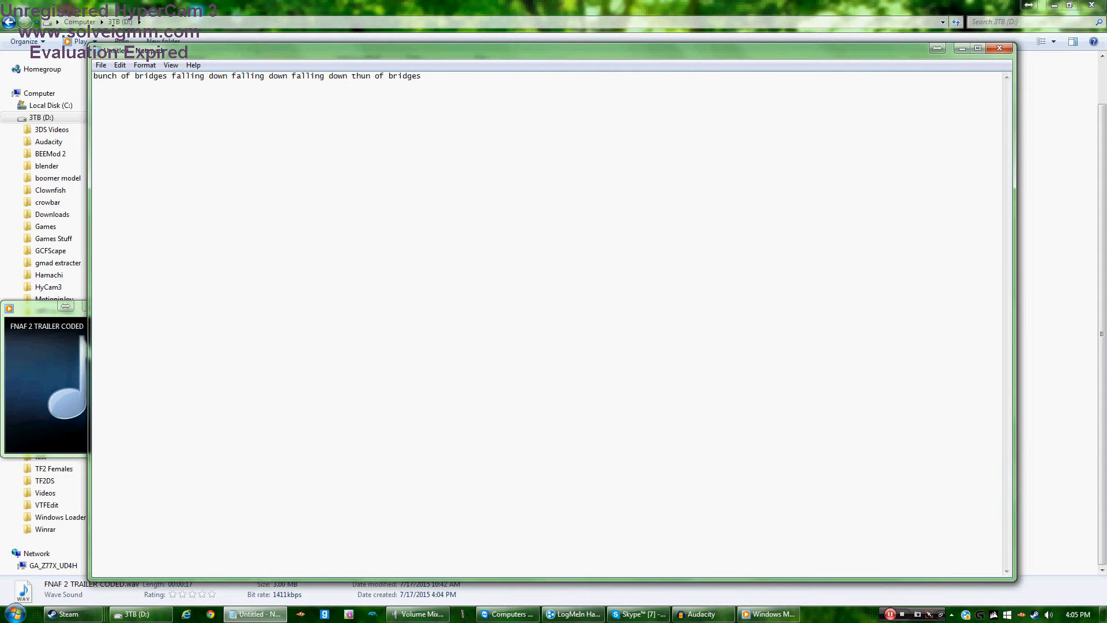
{"action": "type", "text": "mi"}
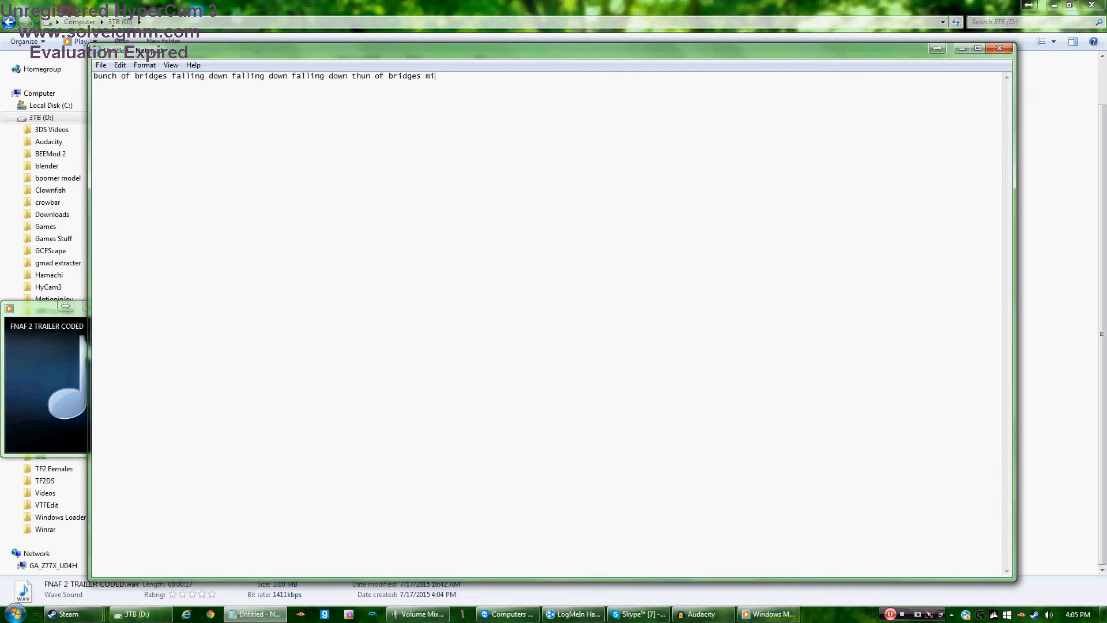
{"action": "type", "text": "ke can"}
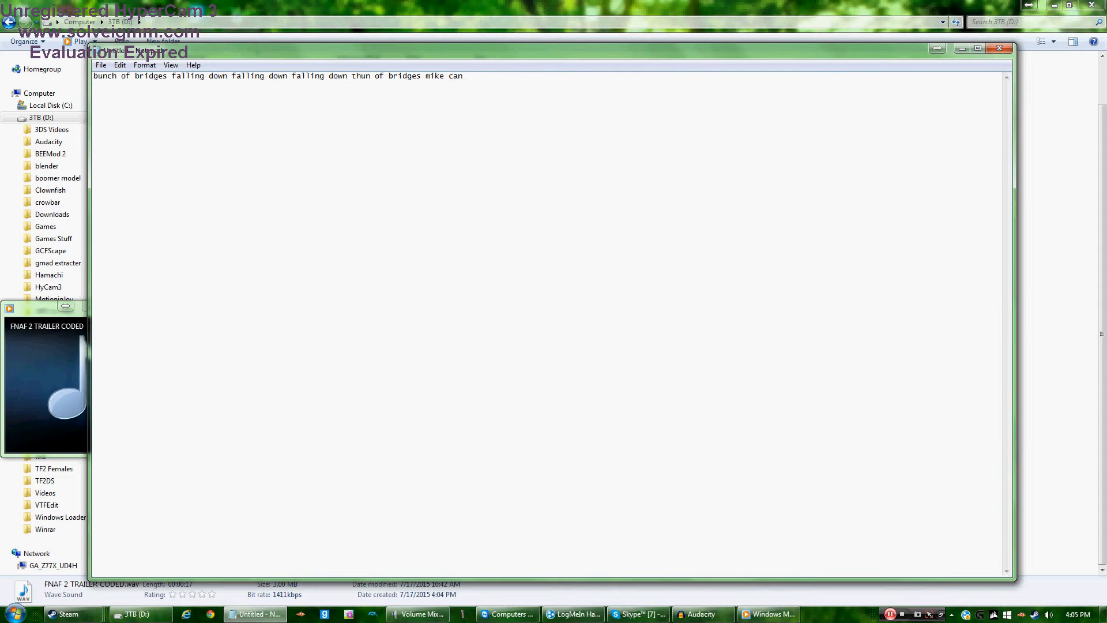
{"action": "type", "text": "wait"}
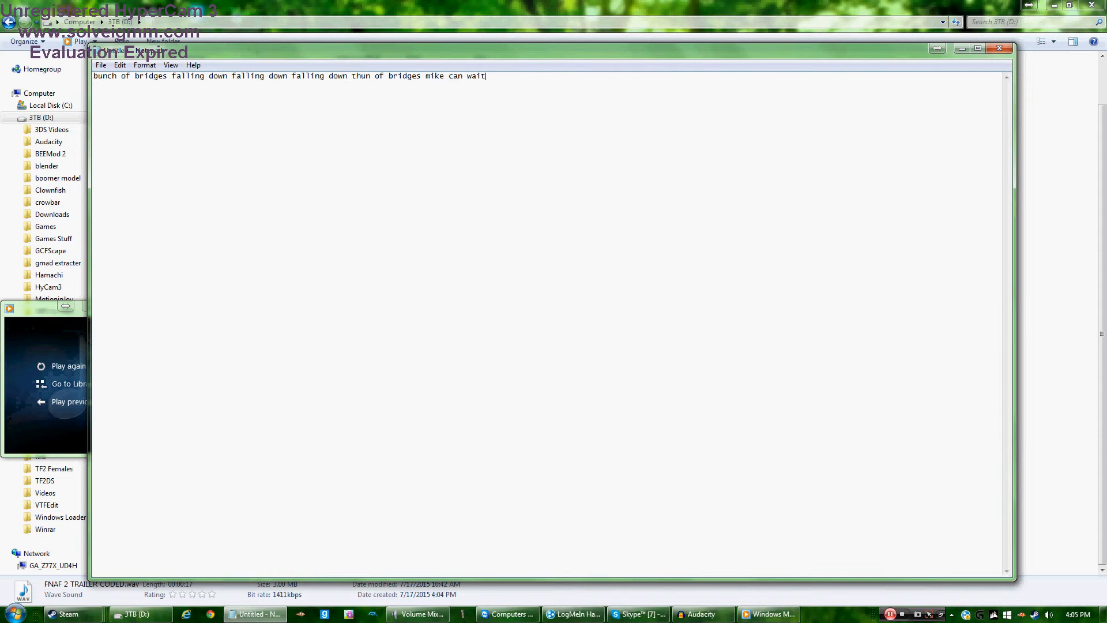
{"action": "type", "text": "y"}
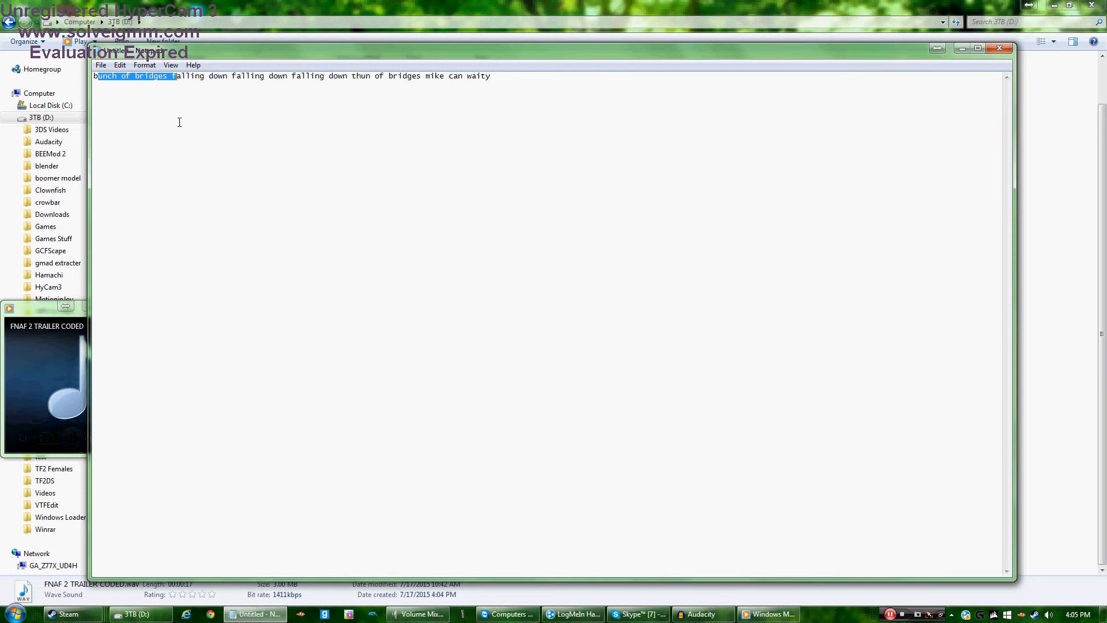
Insert "falling down" before "mike" and close the Media Player library window.
{"action": "left_click_drag", "start_coordinate": [173, 75], "coordinate": [267, 76]}
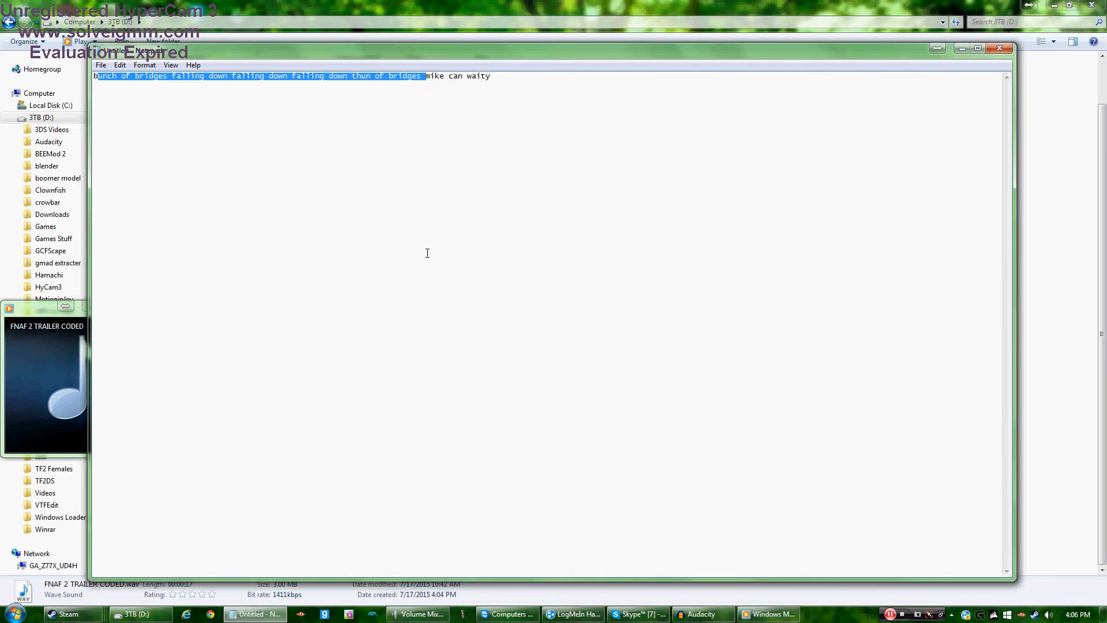
{"action": "left_click", "coordinate": [437, 76]}
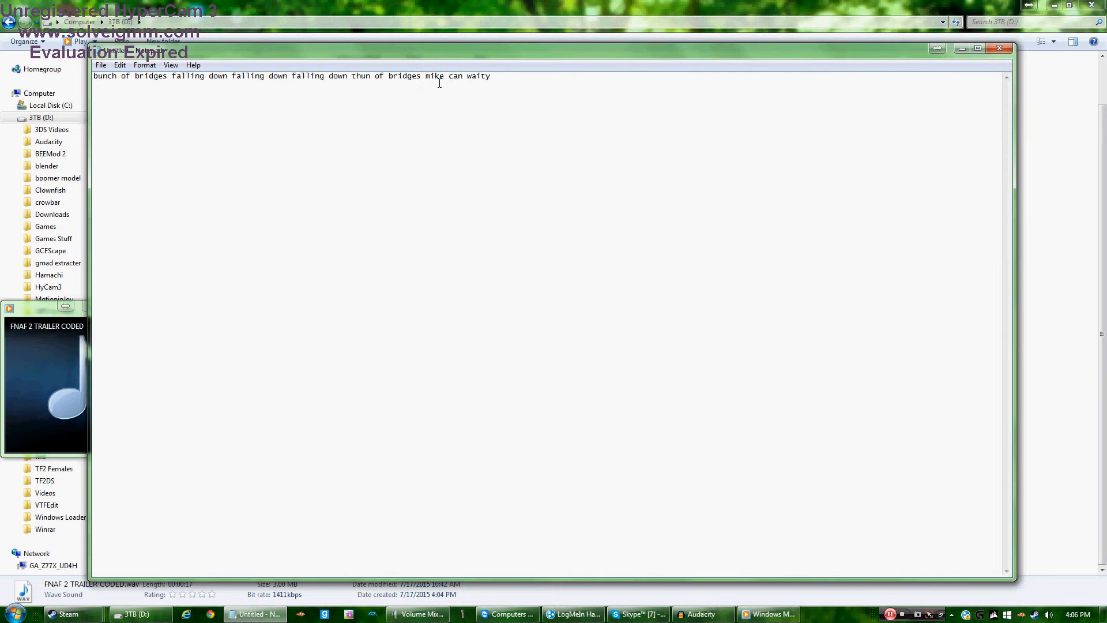
{"action": "type", "text": "falling down"}
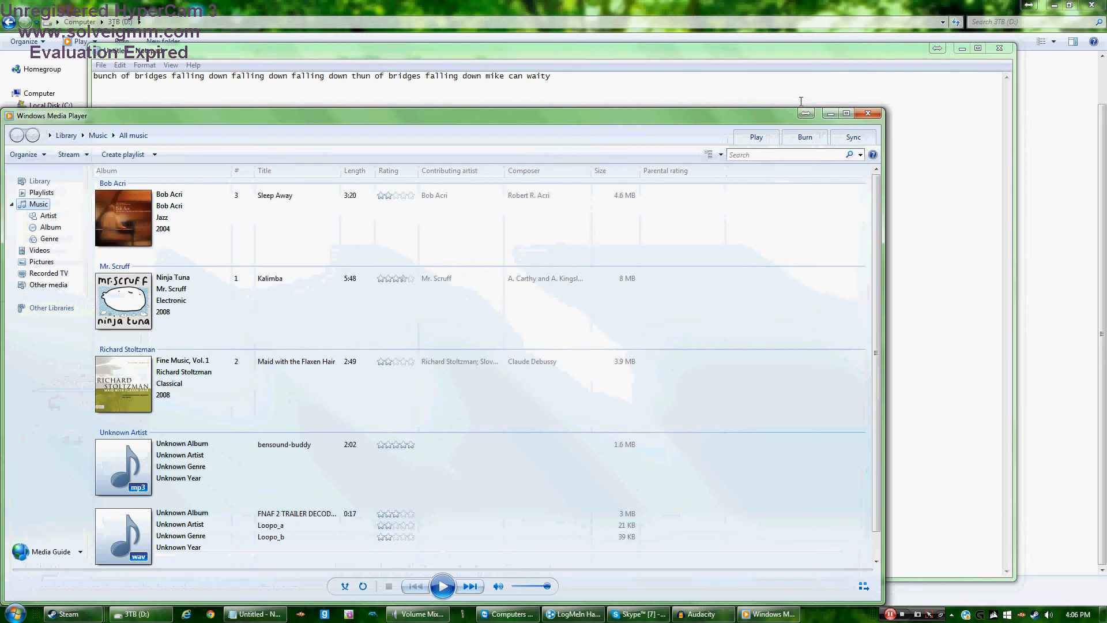
{"action": "mouse_move", "coordinate": [867, 113]}
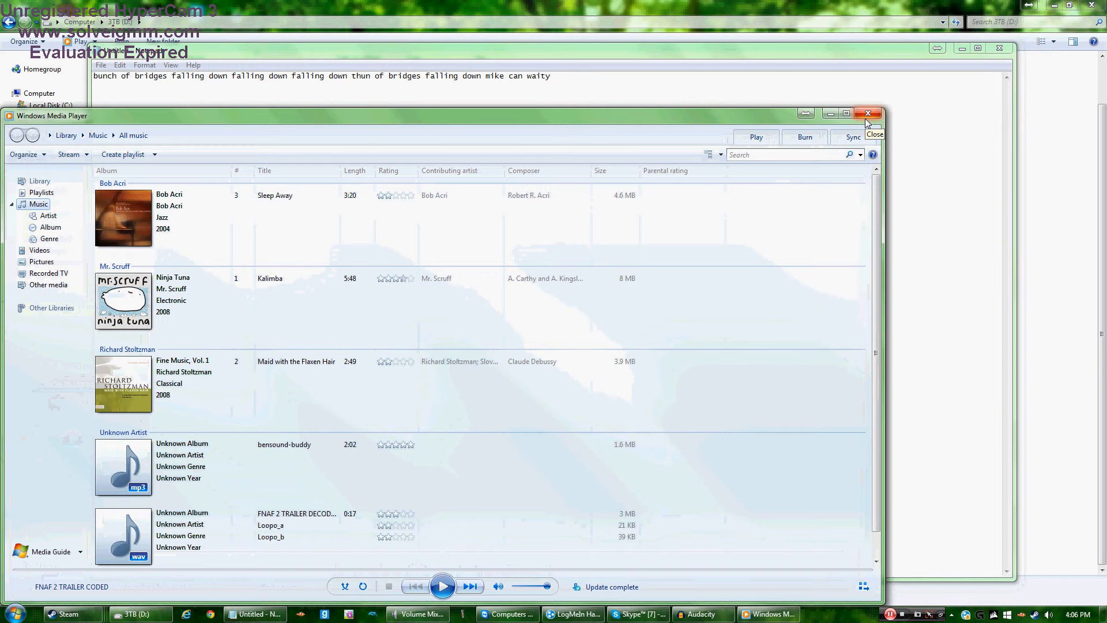
{"action": "left_click", "coordinate": [868, 113]}
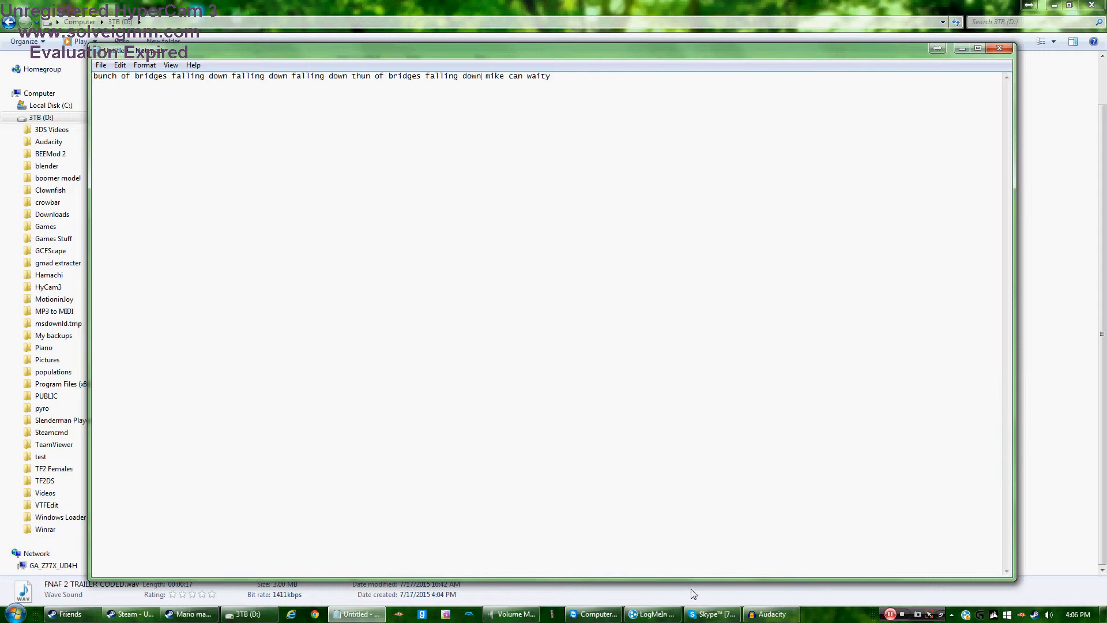
{"action": "mouse_move", "coordinate": [462, 574]}
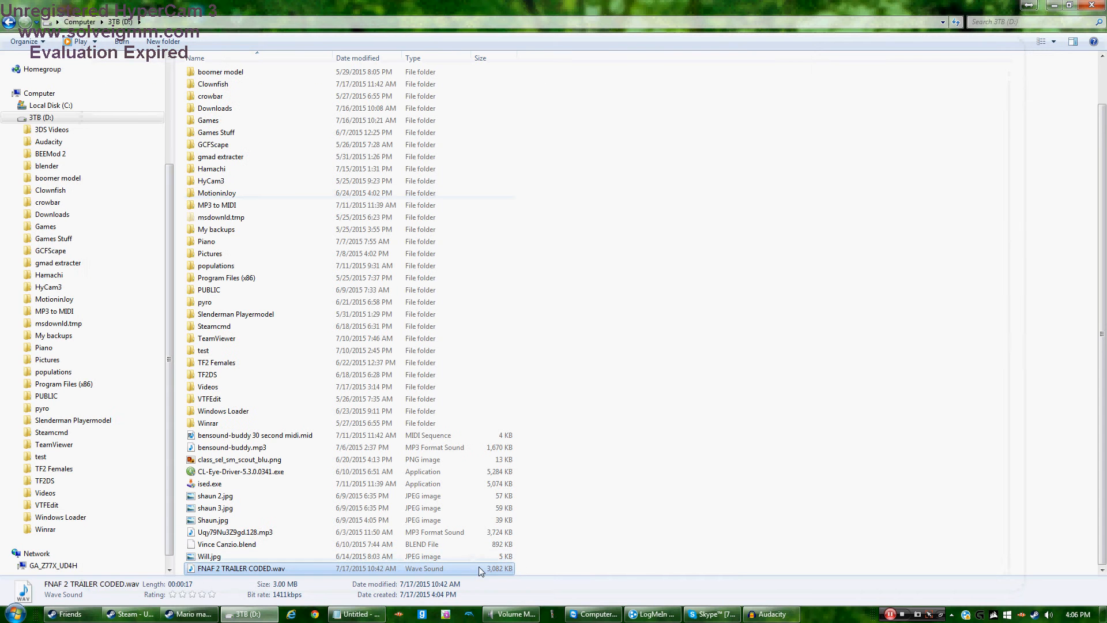
Play FNAF 2 TRAILER CODED.wav again from the 3TB (D:) folder.
{"action": "double_click", "coordinate": [241, 568]}
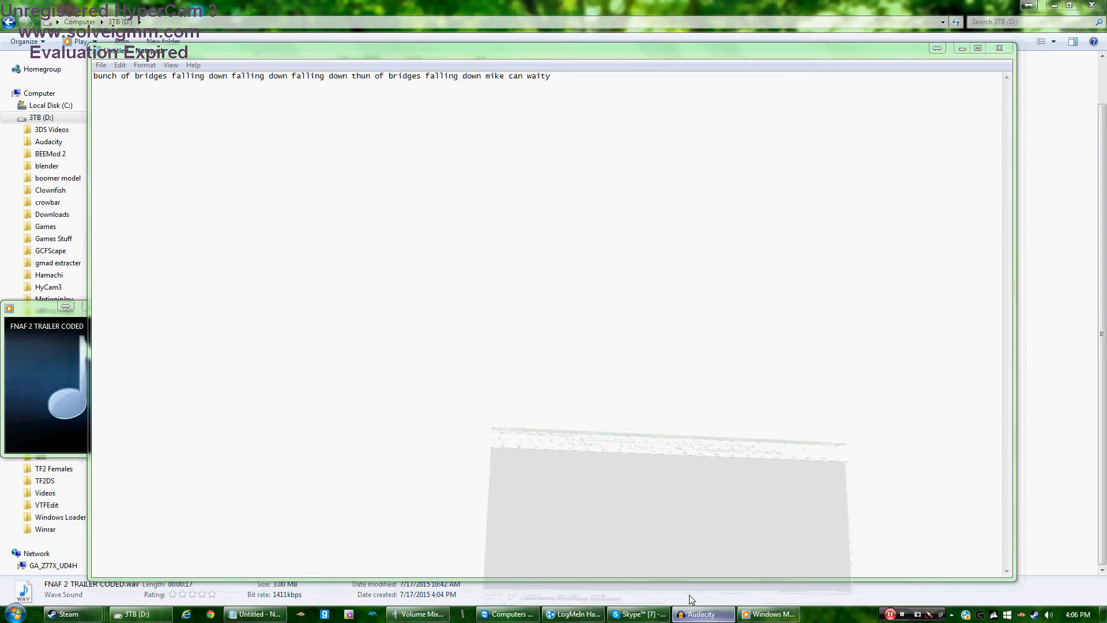
Record about 14 seconds of spoken lyrics in Audacity, then stop recording.
{"action": "left_click", "coordinate": [702, 613]}
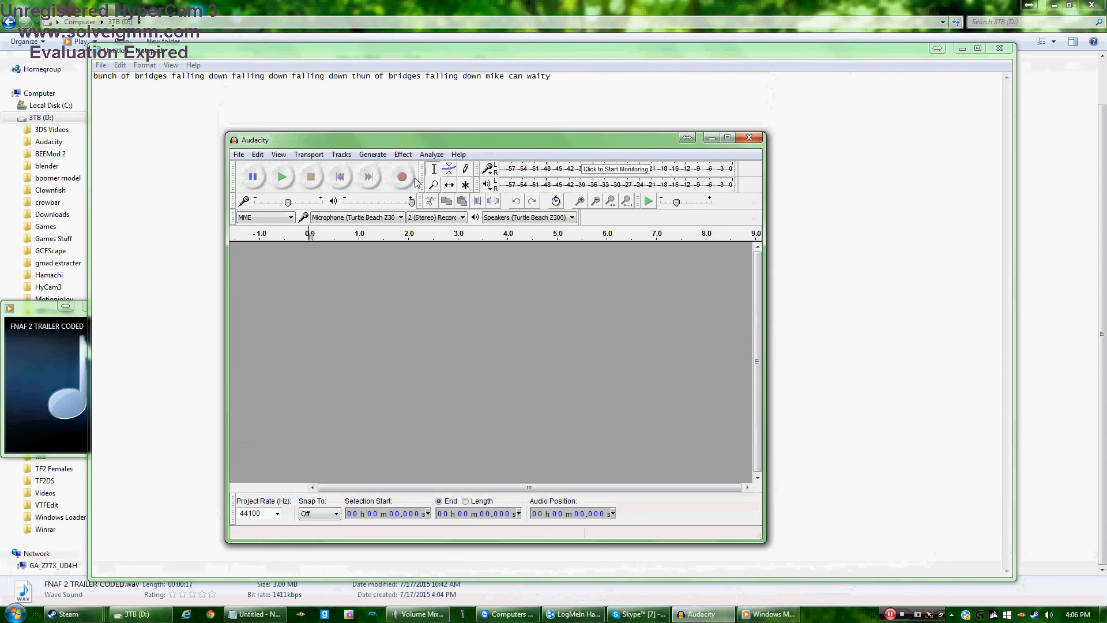
{"action": "mouse_move", "coordinate": [402, 177]}
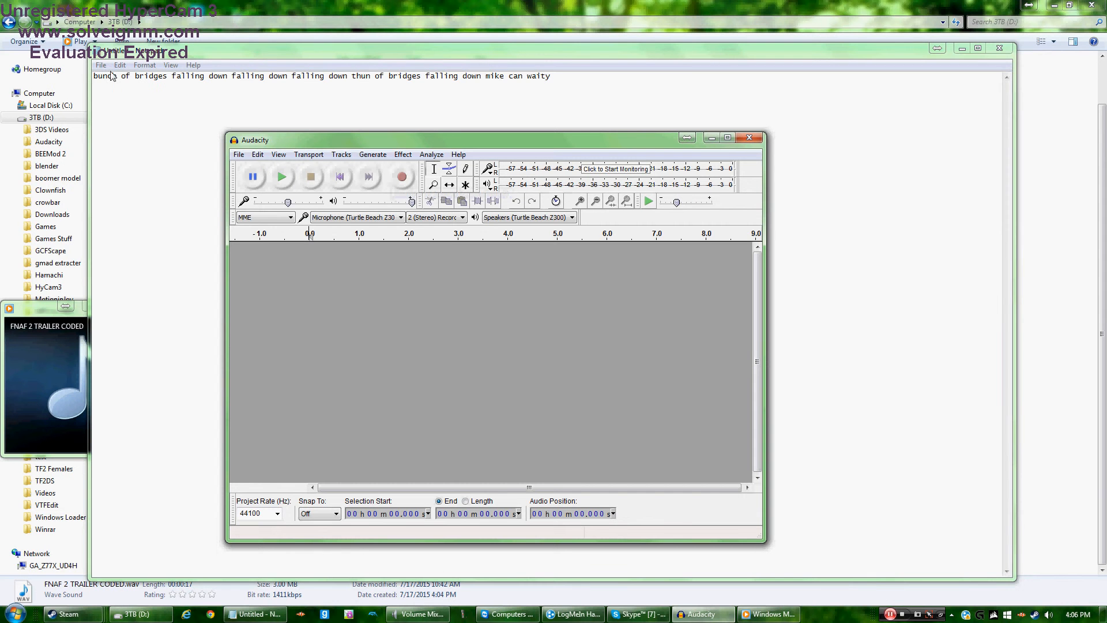
{"action": "mouse_move", "coordinate": [402, 176]}
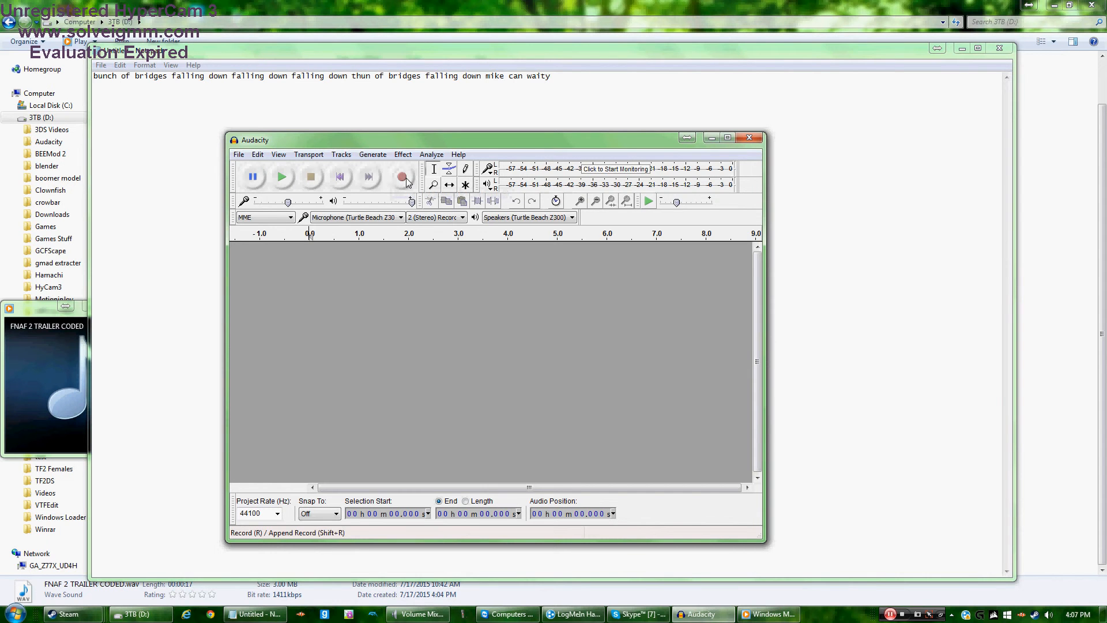
{"action": "left_click", "coordinate": [402, 177]}
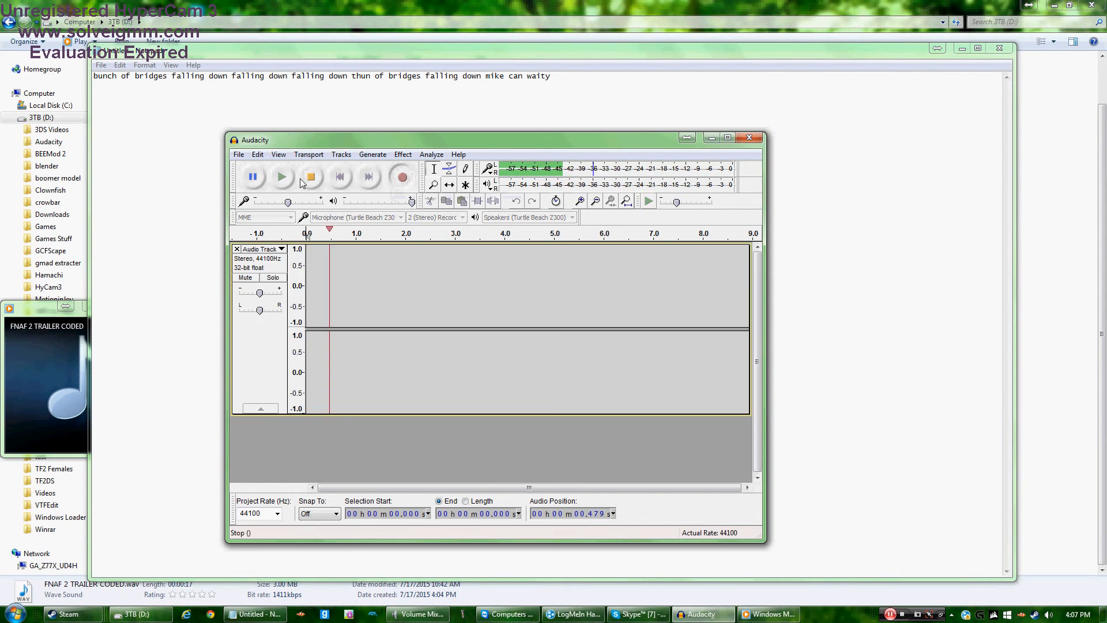
{"action": "left_click", "coordinate": [311, 176]}
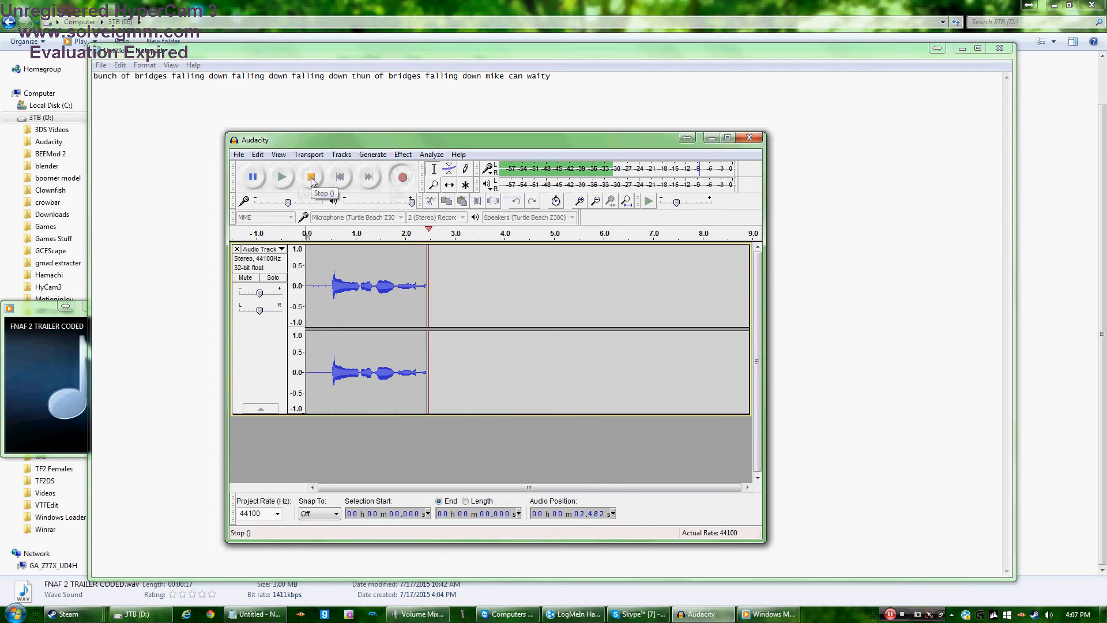
{"action": "left_click", "coordinate": [311, 175]}
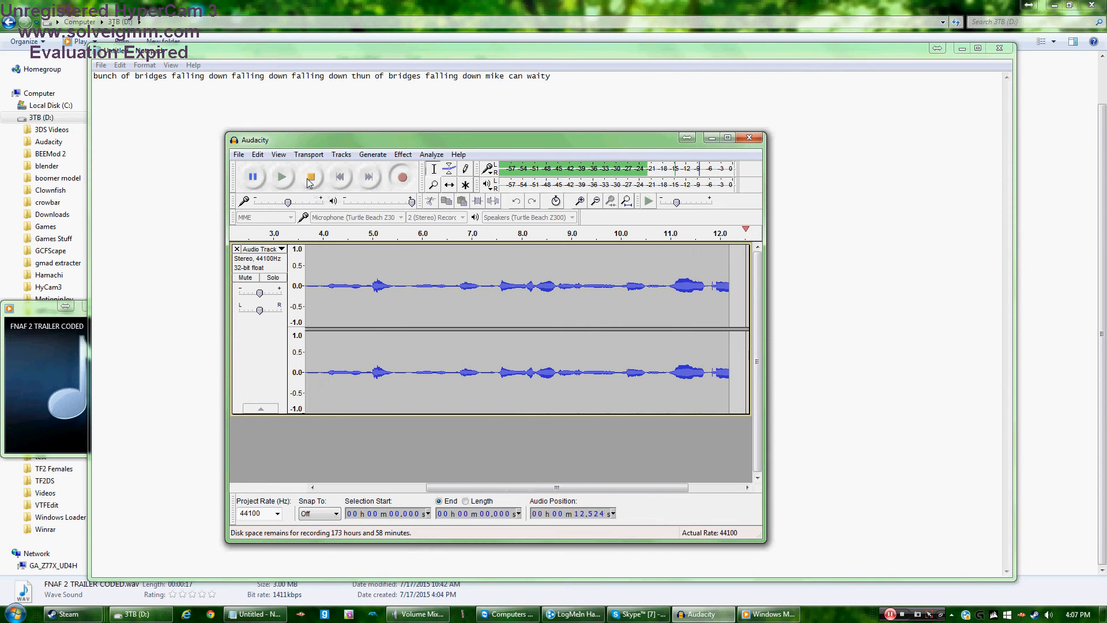
{"action": "left_click", "coordinate": [310, 175]}
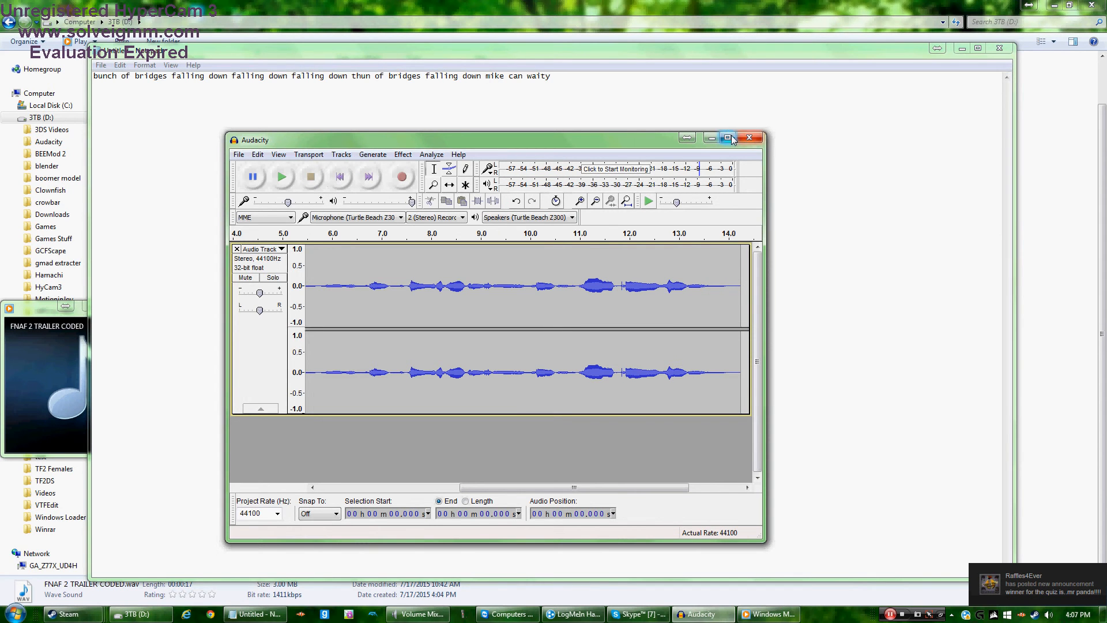
{"action": "mouse_move", "coordinate": [743, 311]}
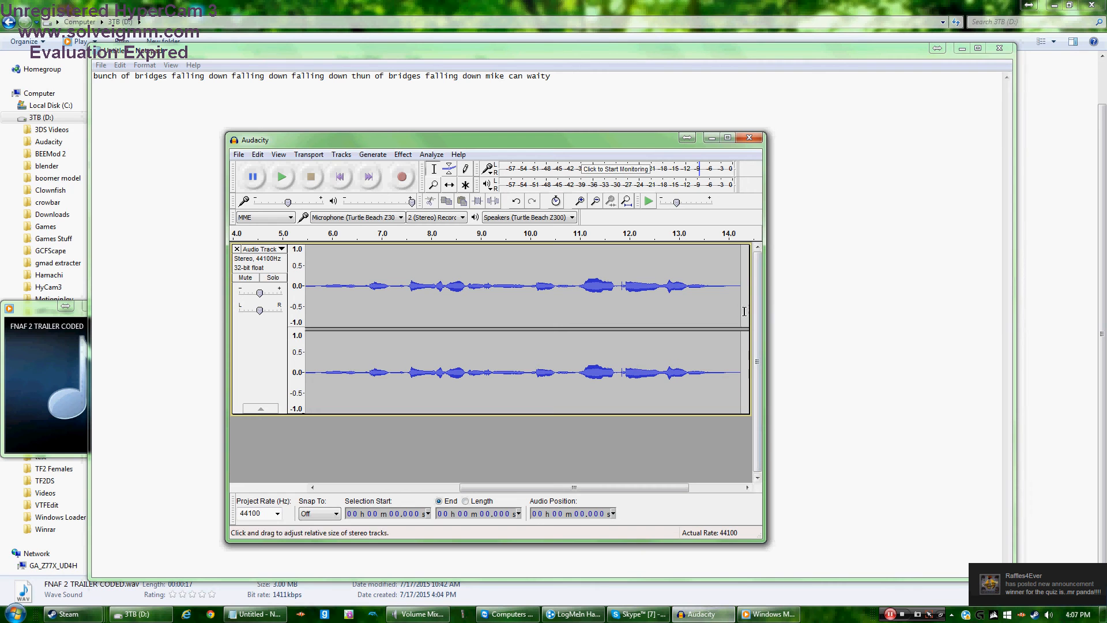
Maximize Audacity, apply Effect > Reverse to the recording, and play it.
{"action": "left_click", "coordinate": [729, 137]}
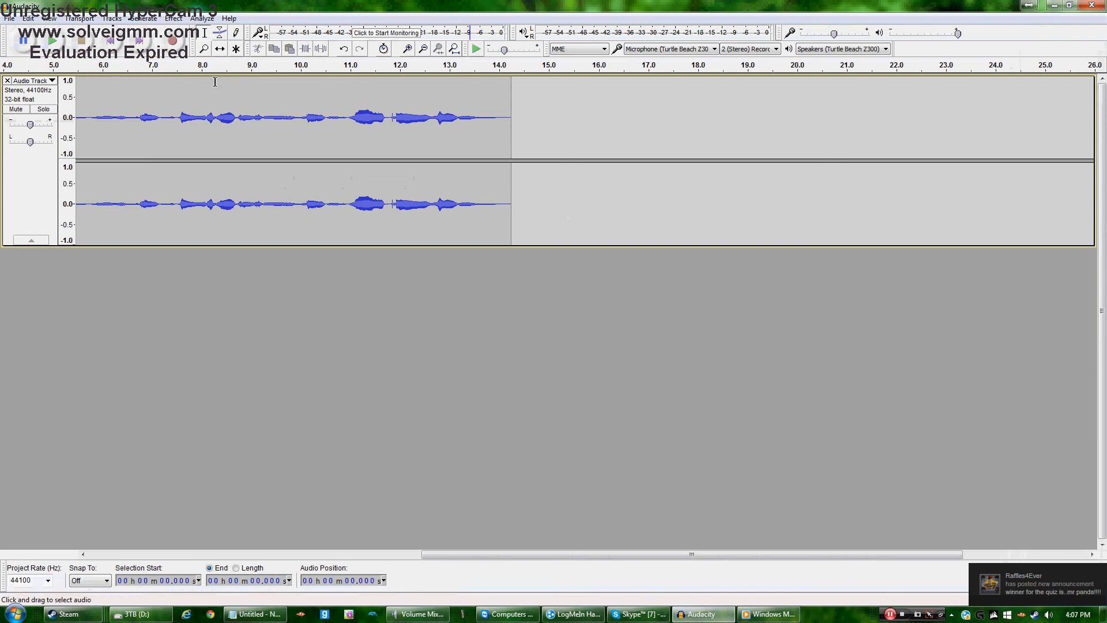
{"action": "left_click", "coordinate": [172, 18]}
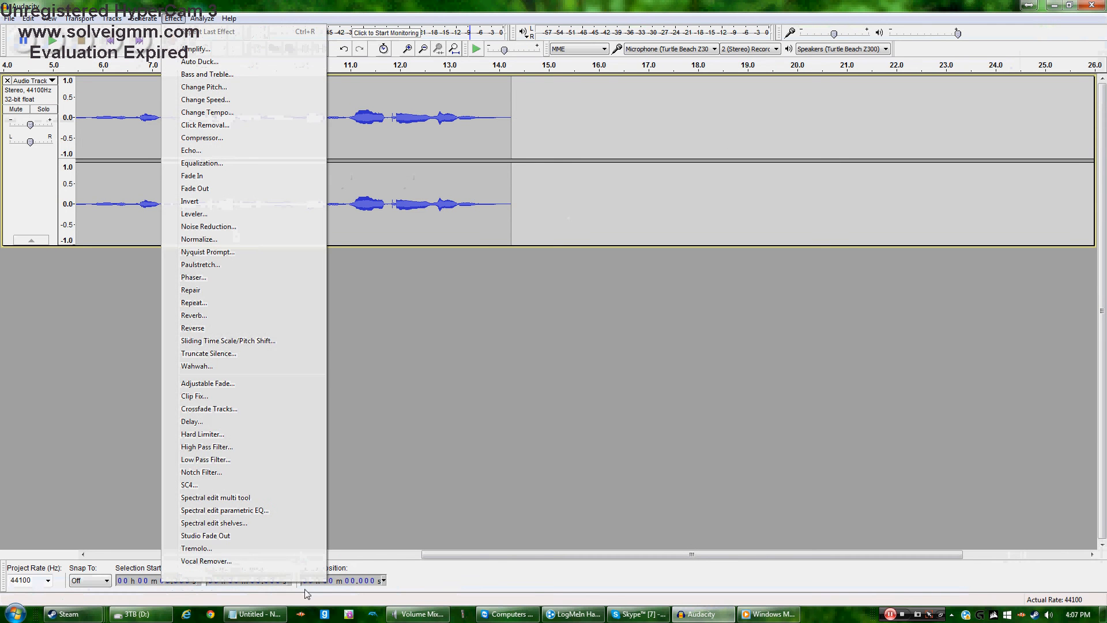
{"action": "left_click", "coordinate": [192, 328]}
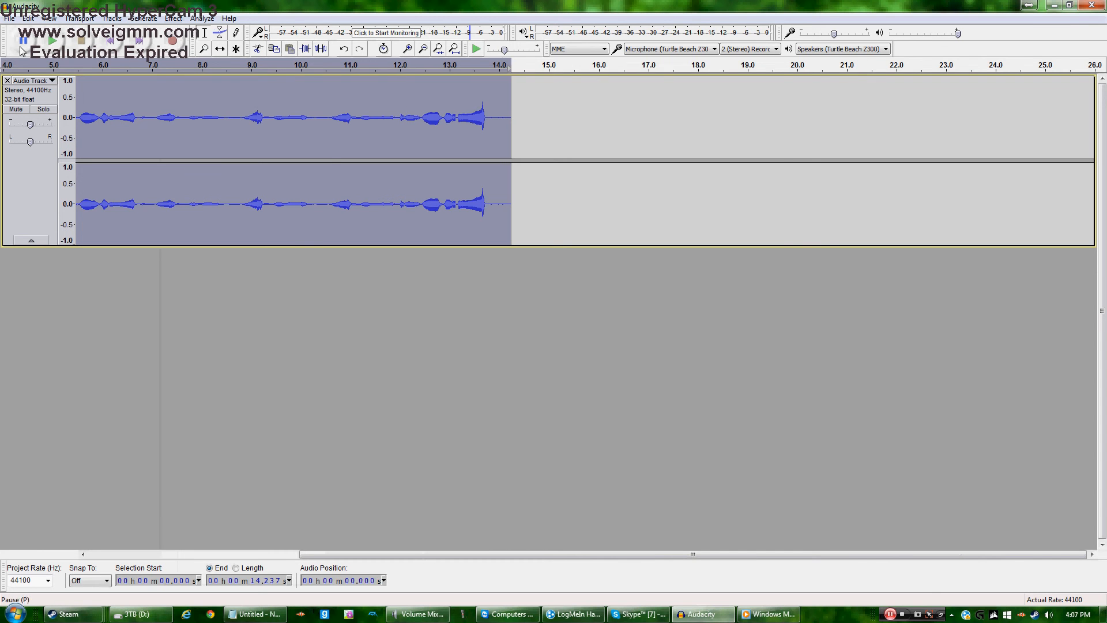
{"action": "left_click", "coordinate": [477, 49]}
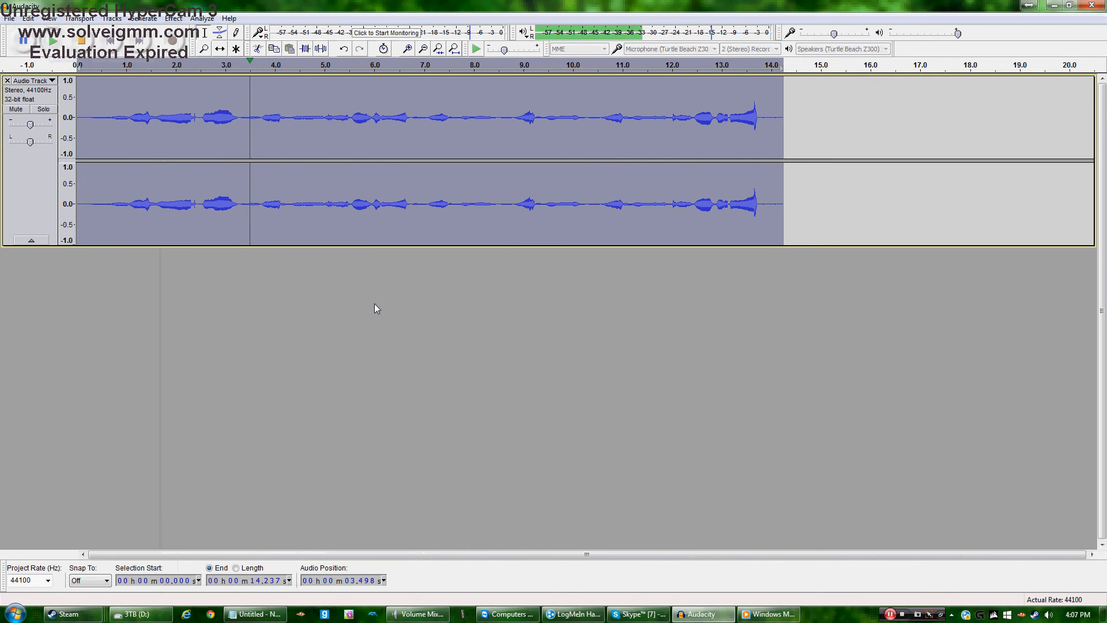
Replay the reversed recording and restart it from the beginning.
{"action": "left_click", "coordinate": [347, 118]}
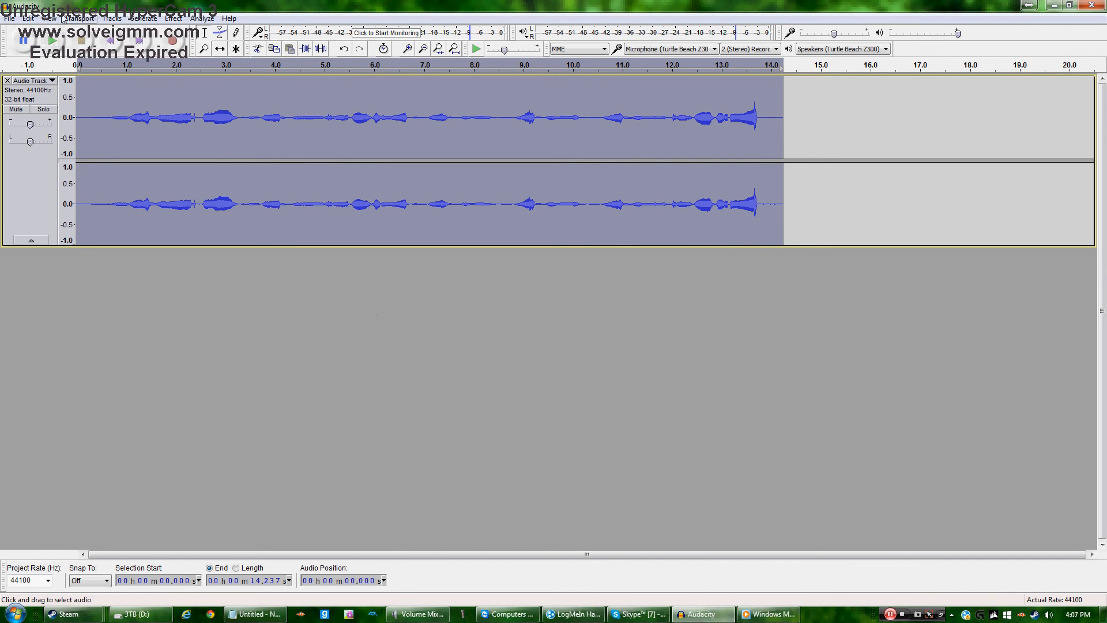
{"action": "left_click", "coordinate": [476, 48]}
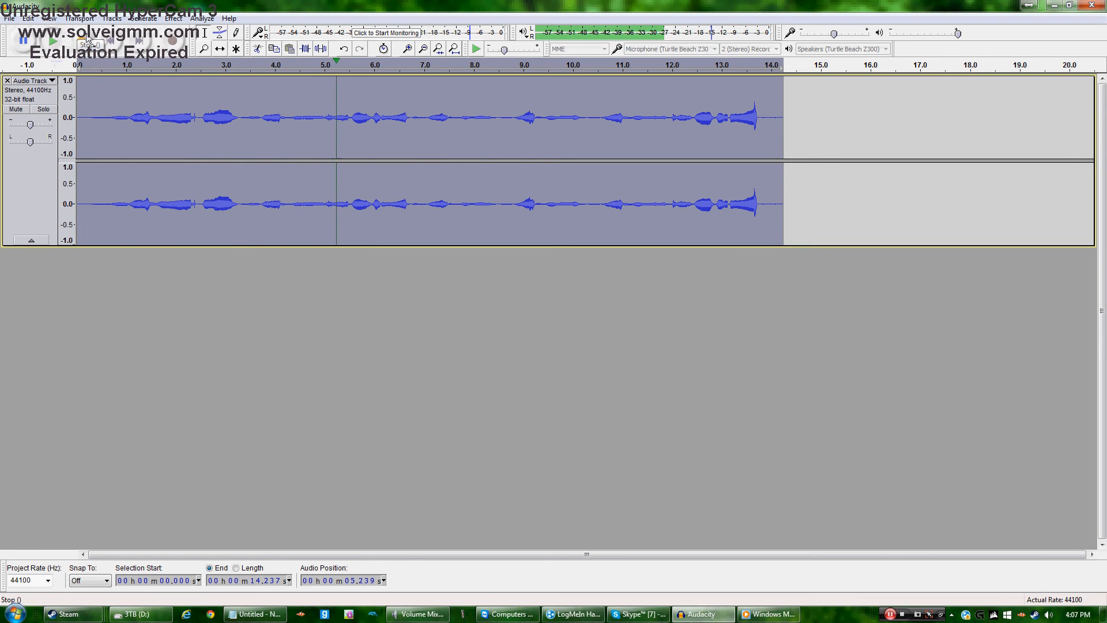
{"action": "left_click", "coordinate": [476, 48]}
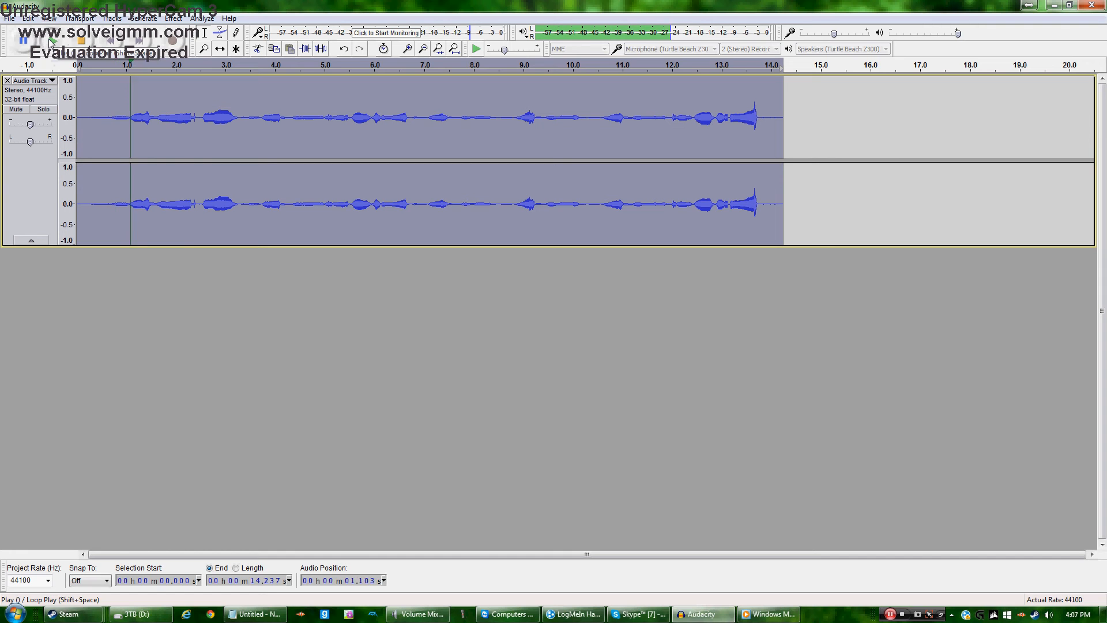
{"action": "left_click", "coordinate": [230, 117]}
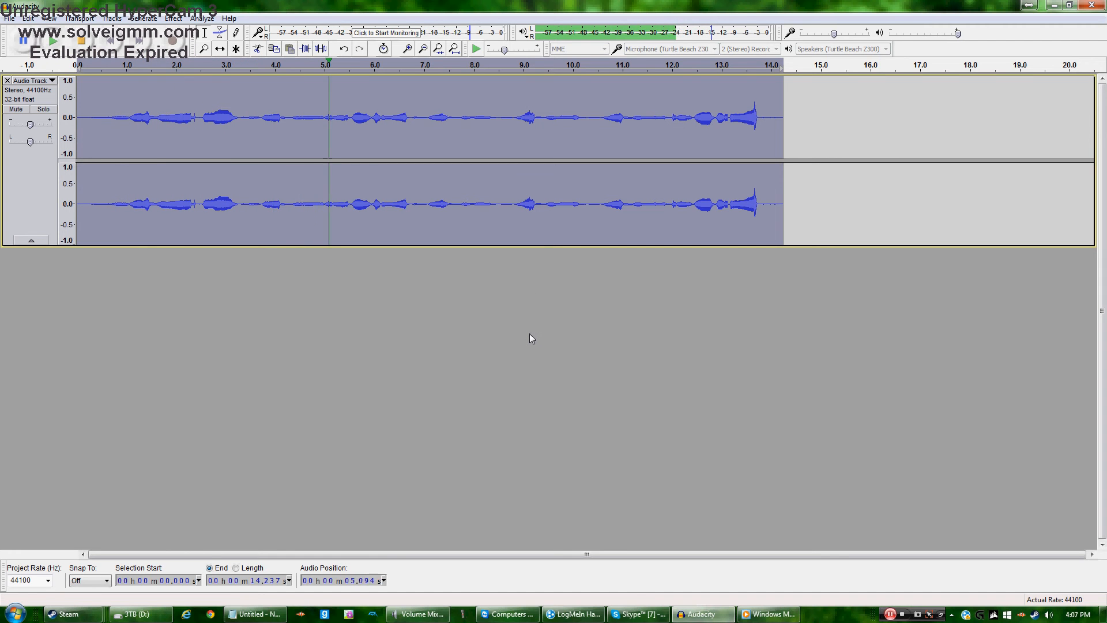
{"action": "left_click", "coordinate": [428, 117]}
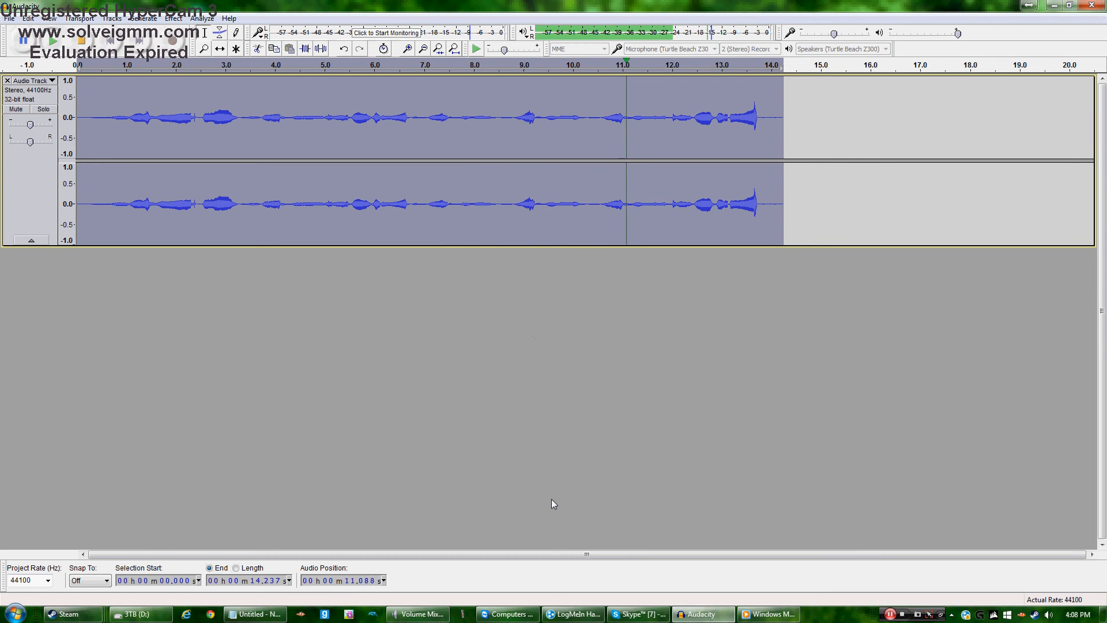
Clear the track selection and click through the track and taskbar again.
{"action": "left_click", "coordinate": [416, 613]}
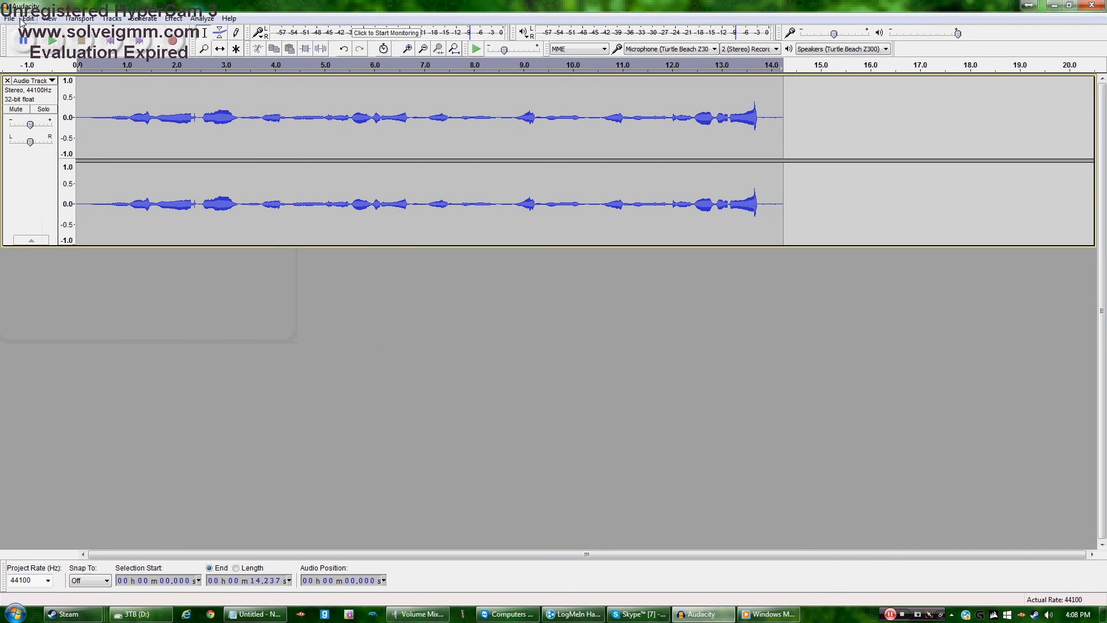
{"action": "mouse_move", "coordinate": [942, 614]}
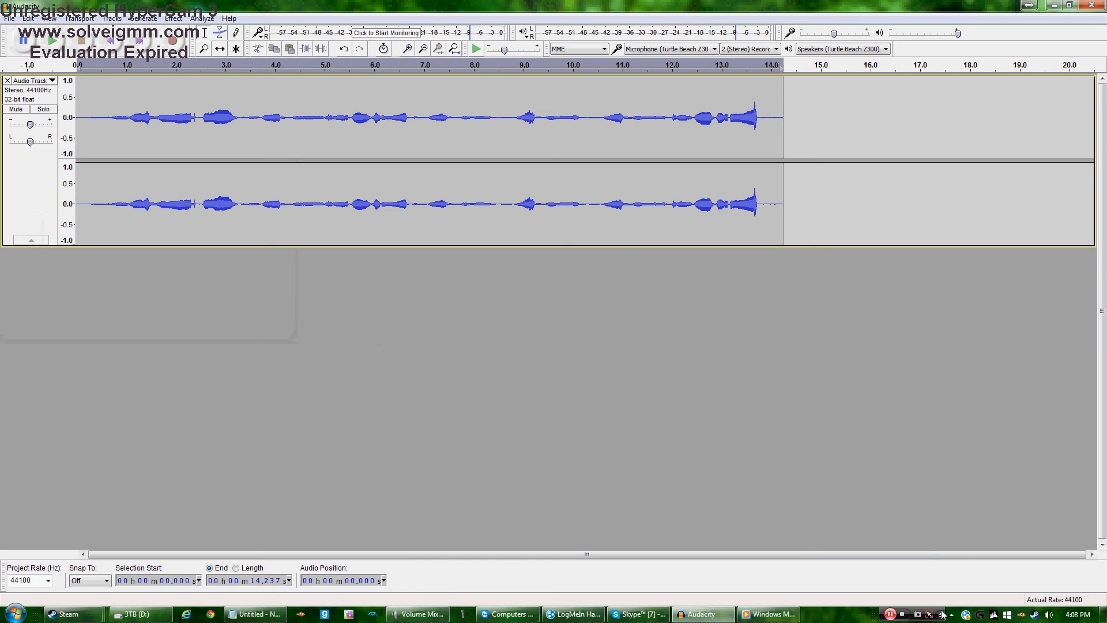
{"action": "mouse_move", "coordinate": [940, 614]}
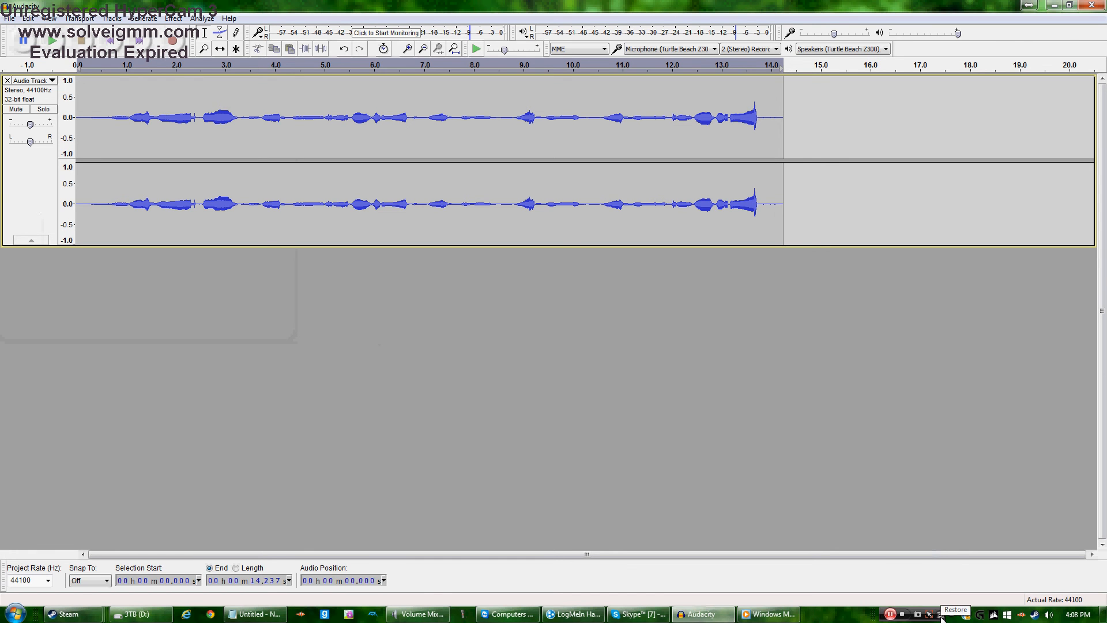
{"action": "left_click", "coordinate": [255, 613]}
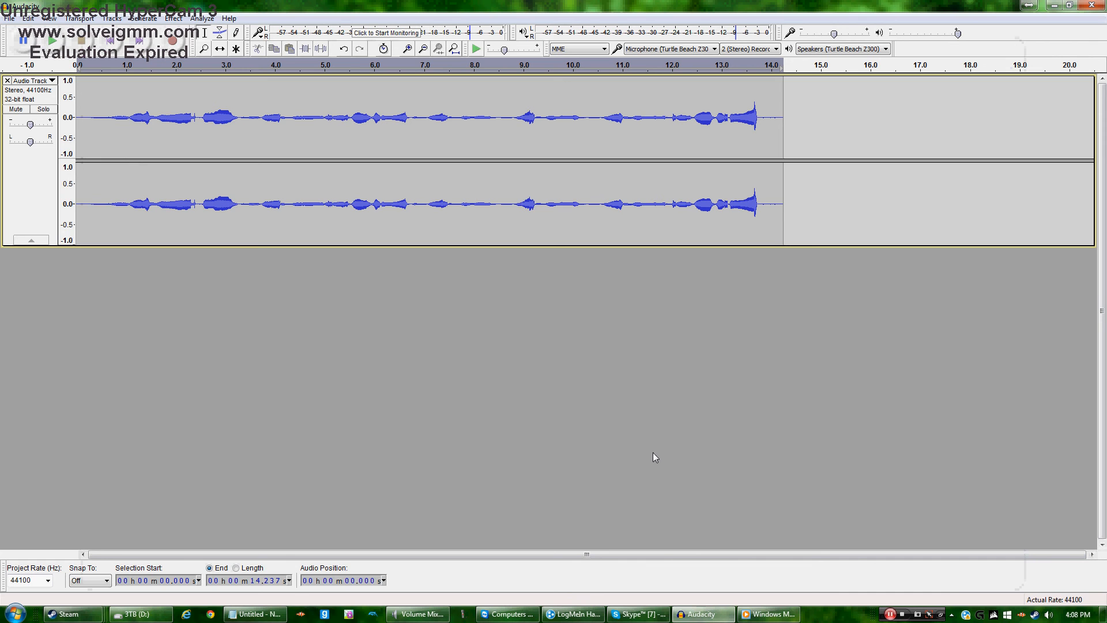
{"action": "mouse_move", "coordinate": [638, 541]}
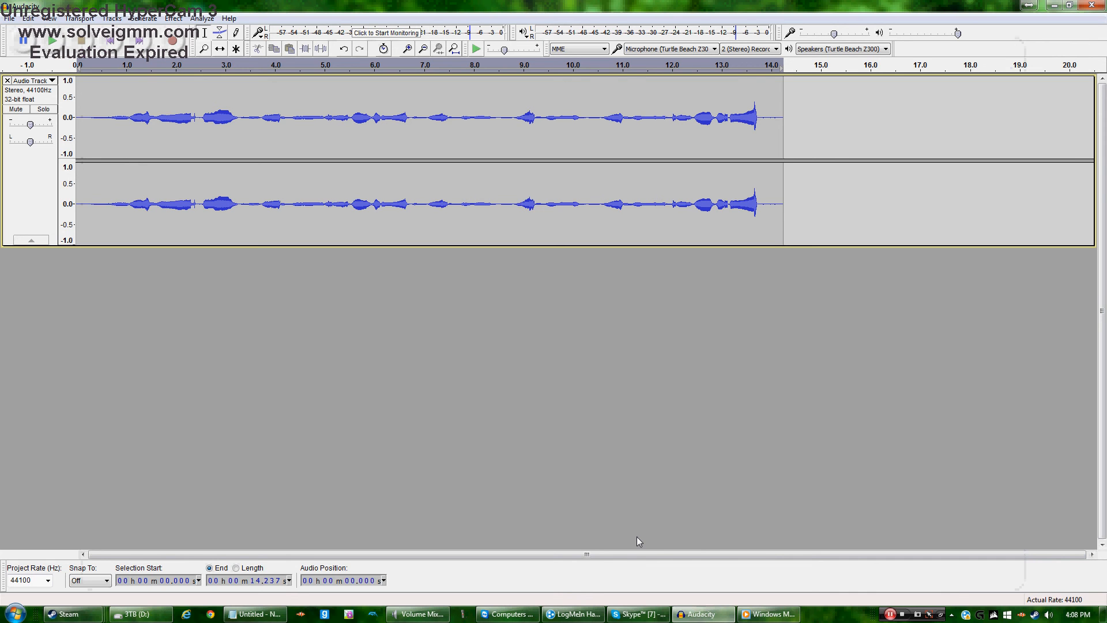
{"action": "mouse_move", "coordinate": [939, 616]}
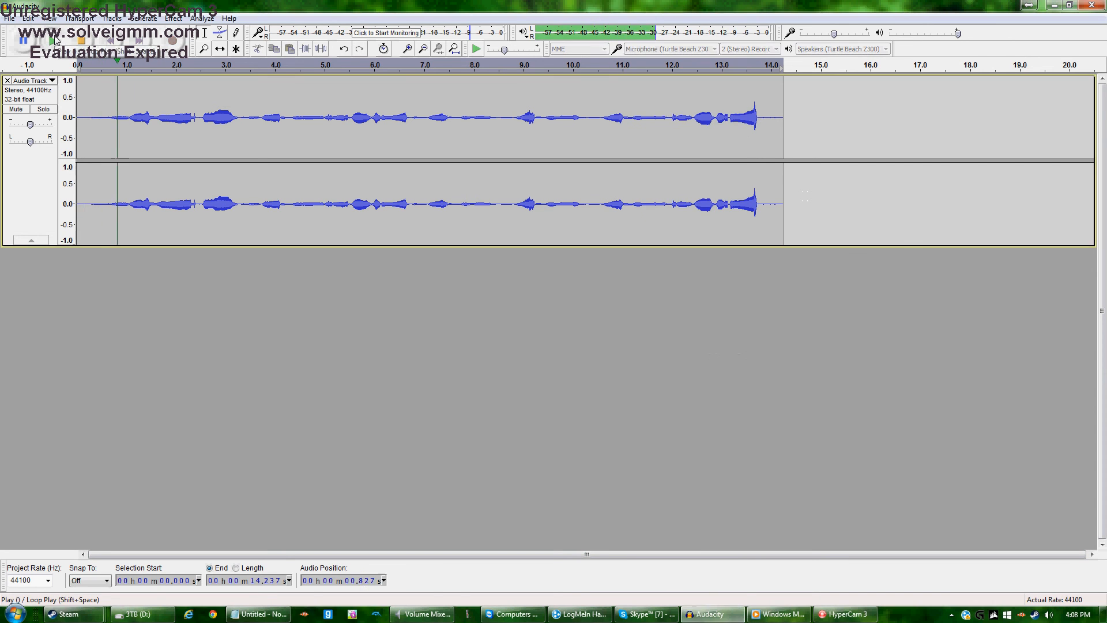
{"action": "left_click", "coordinate": [217, 118]}
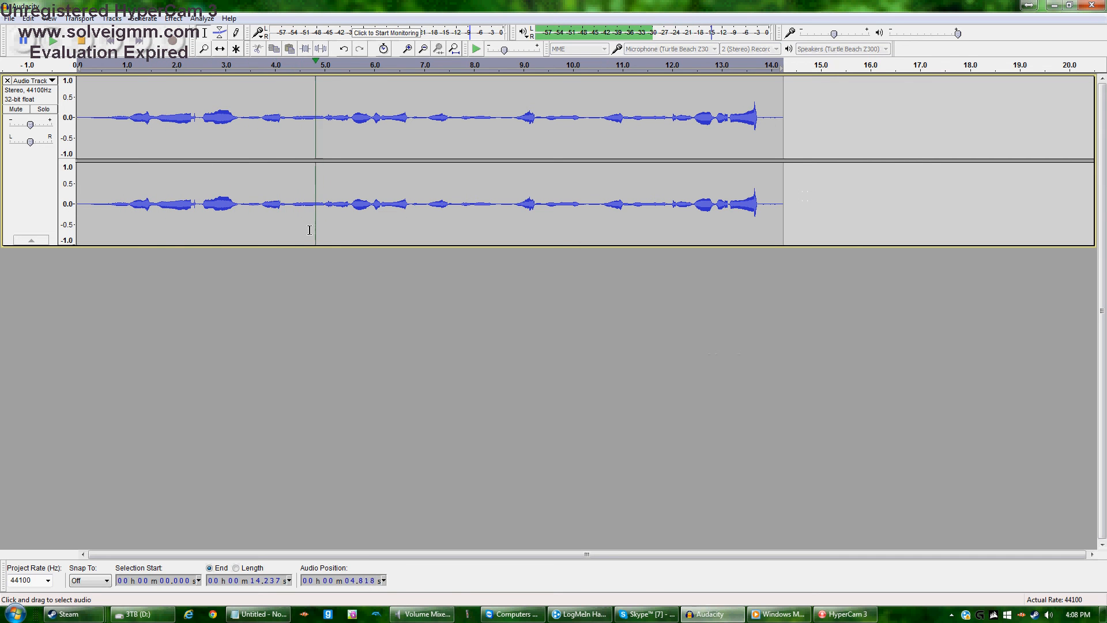
{"action": "left_click", "coordinate": [414, 117]}
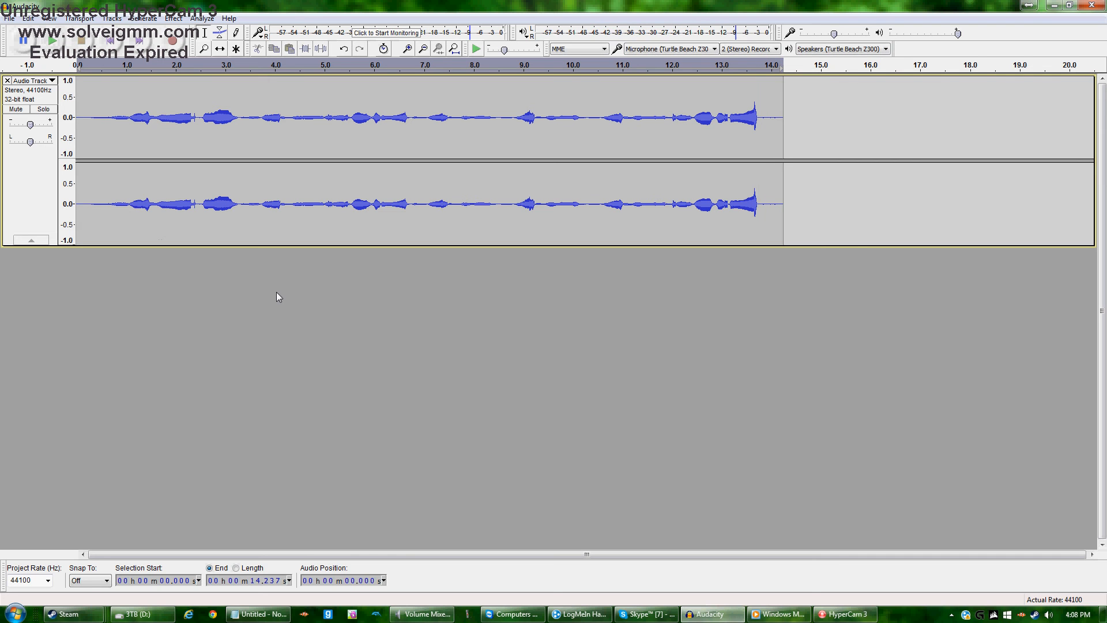
{"action": "left_click", "coordinate": [845, 614]}
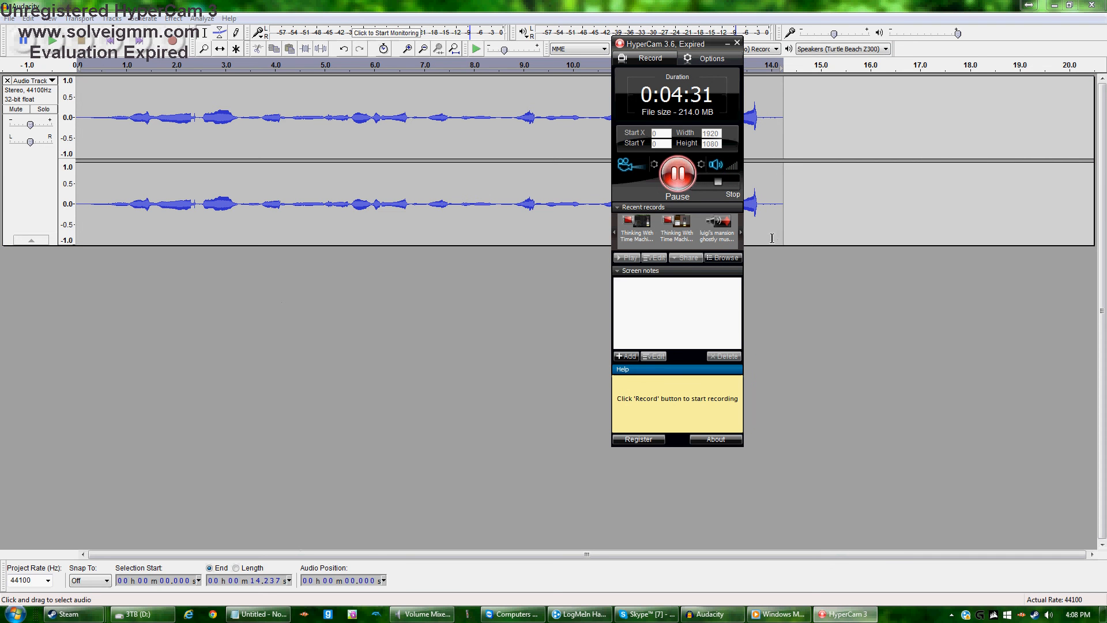